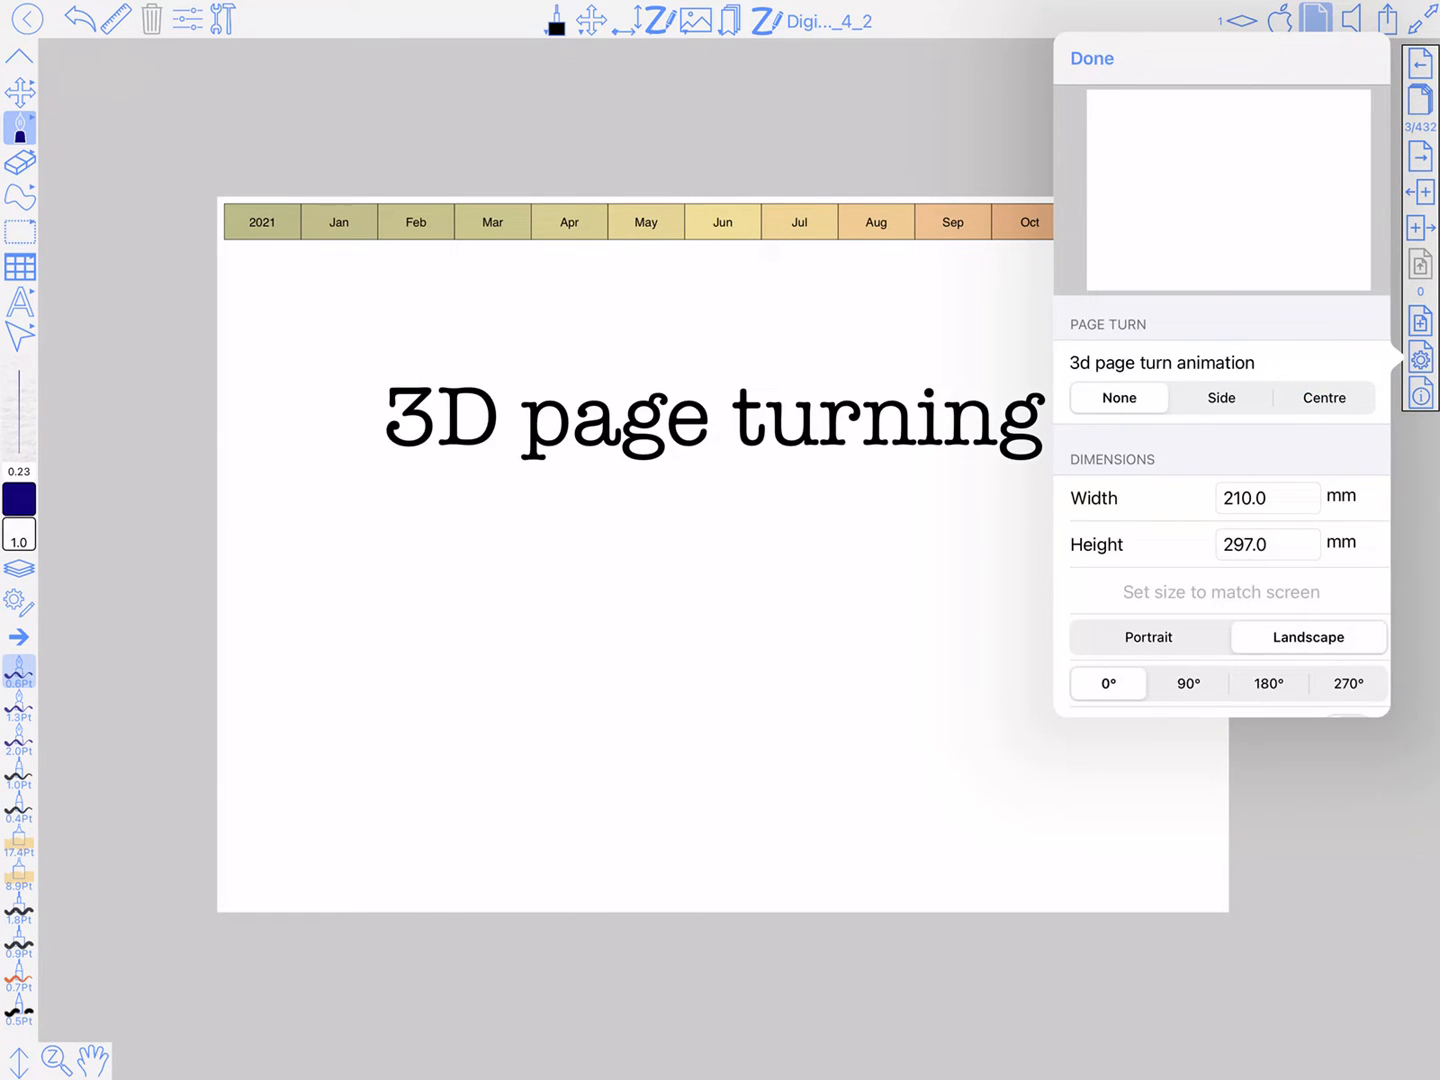
# Set this page's 3D page turn animation to Centre in page settings and confirm.
pyautogui.scroll(-3)
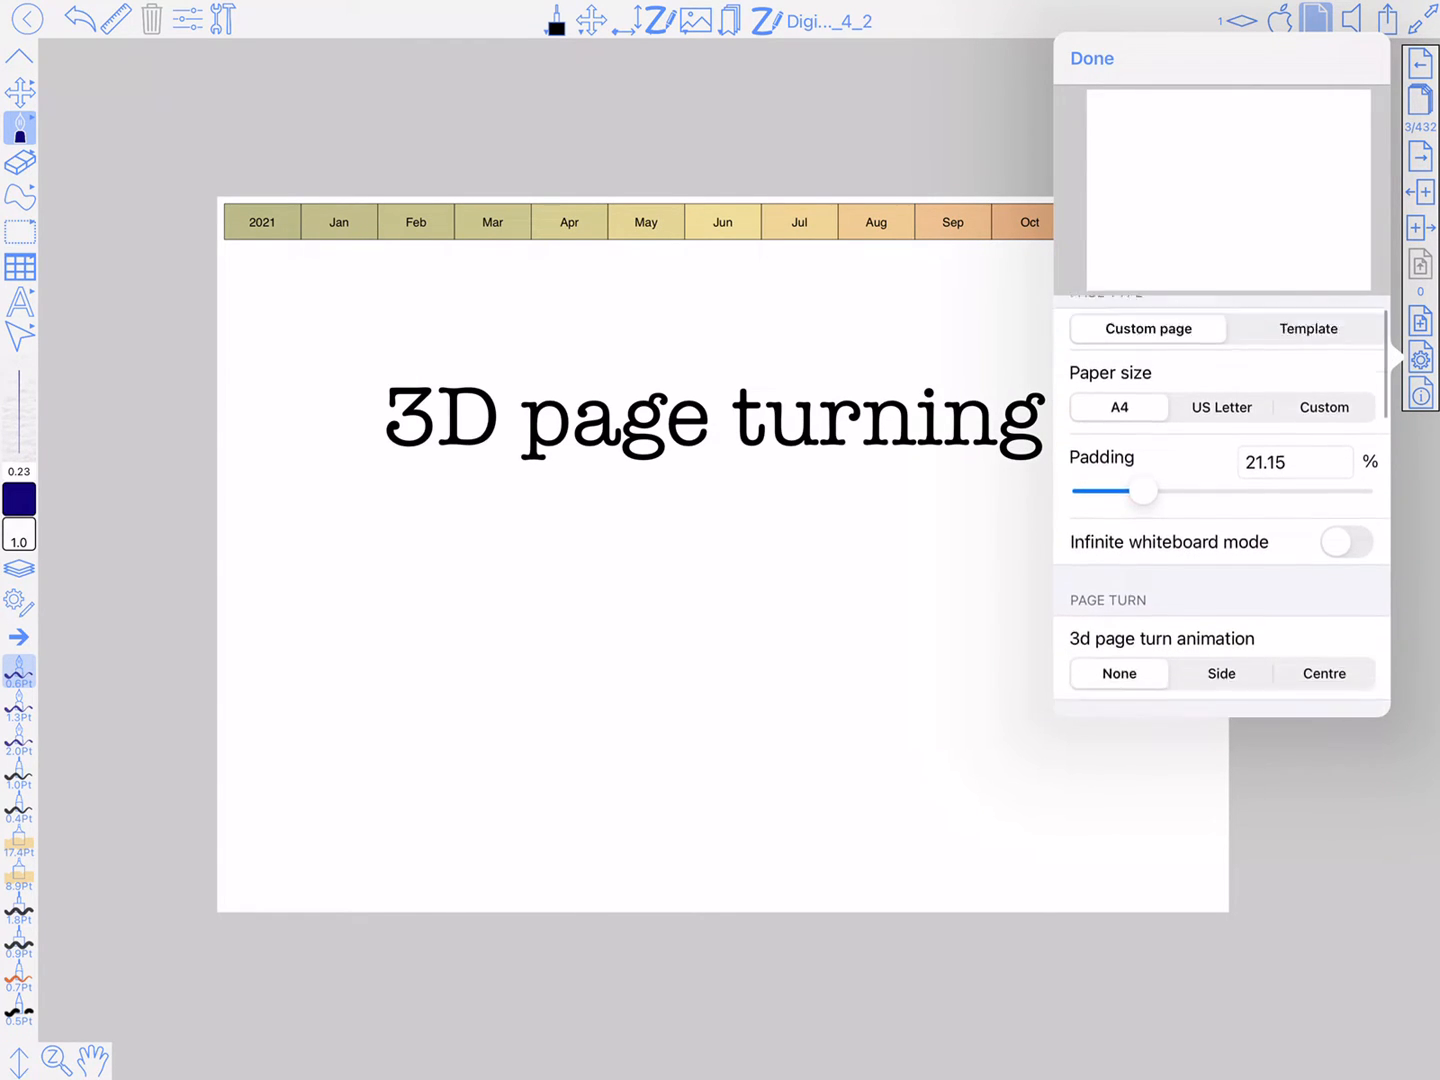
pyautogui.scroll(-3)
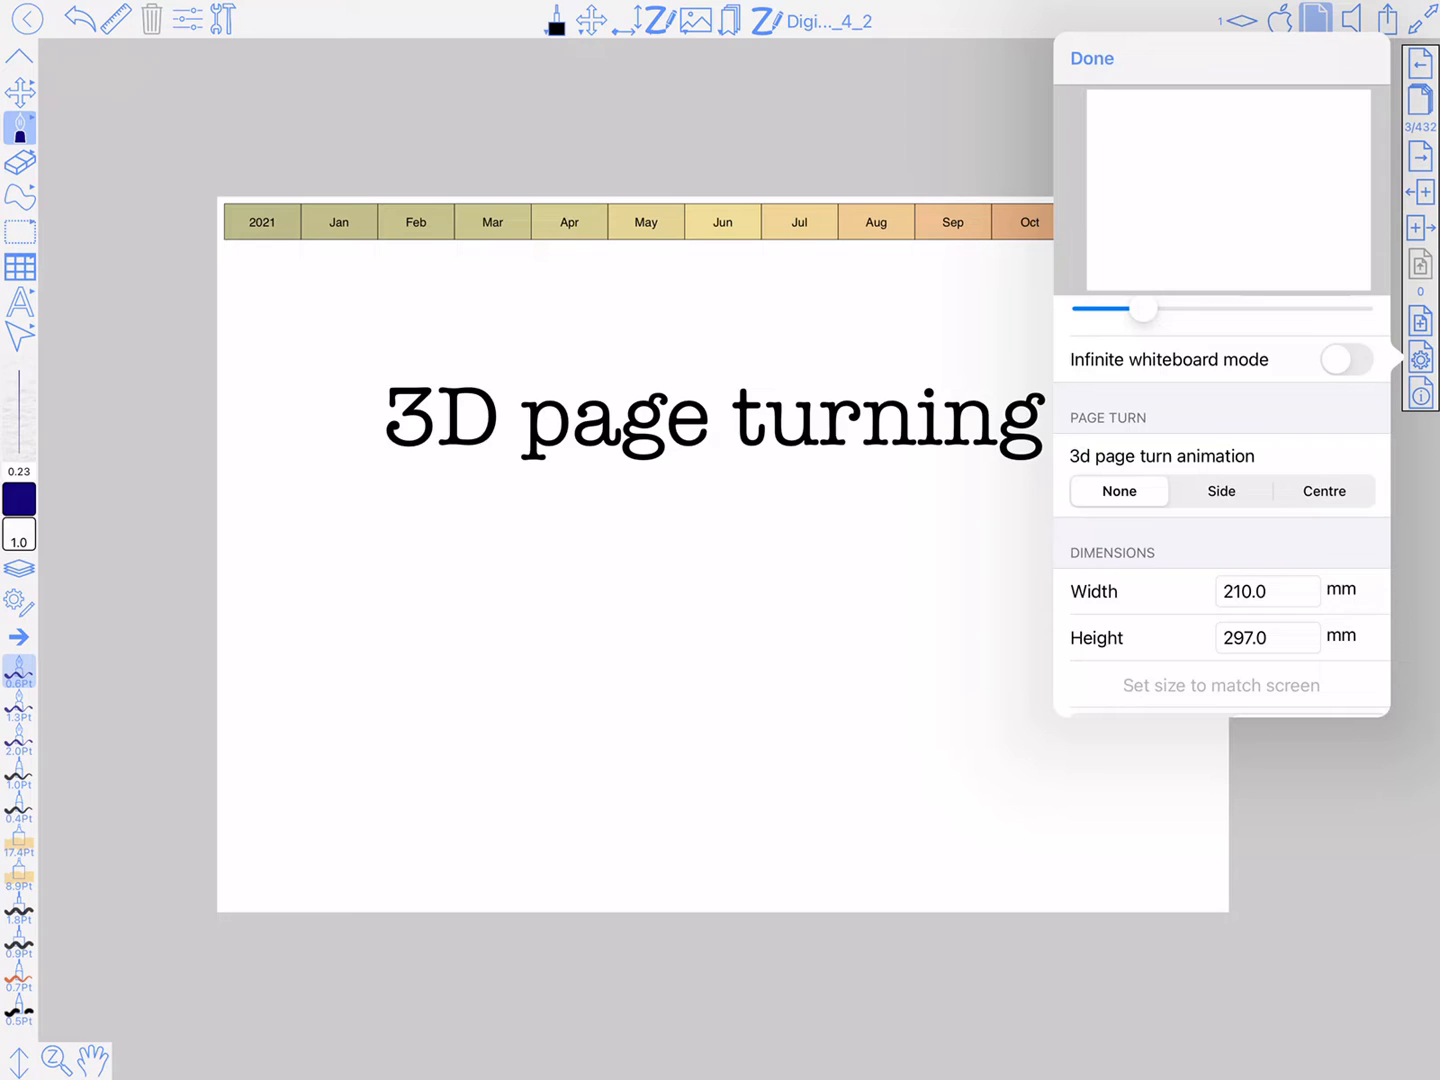
pyautogui.click(1324, 492)
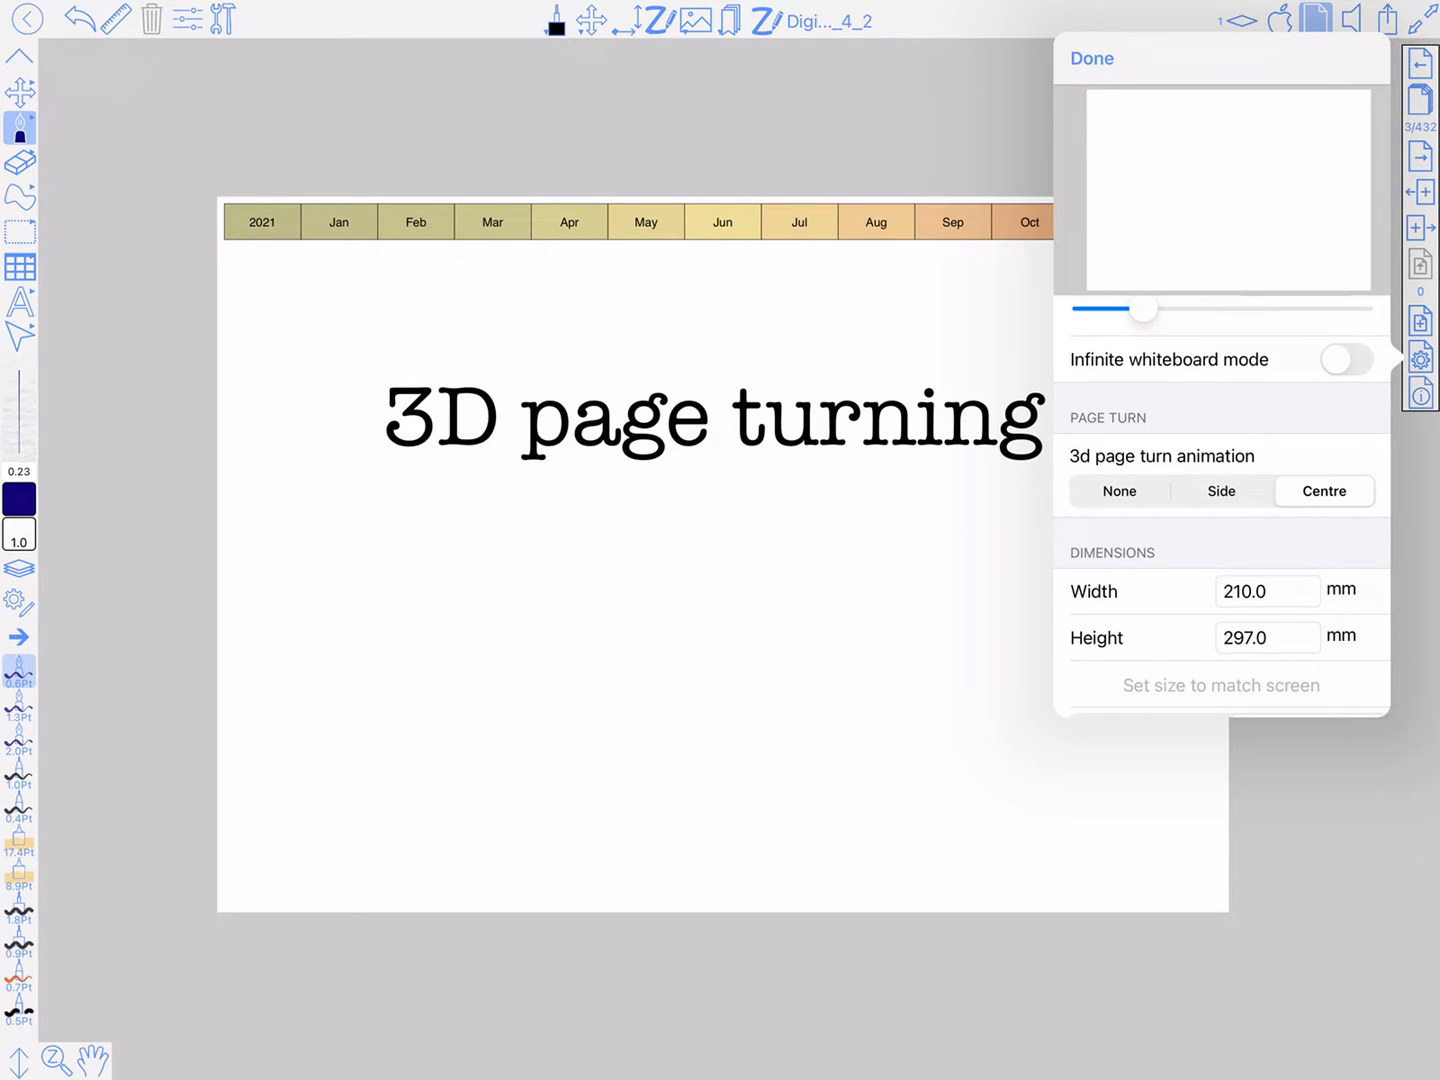
pyautogui.click(1092, 58)
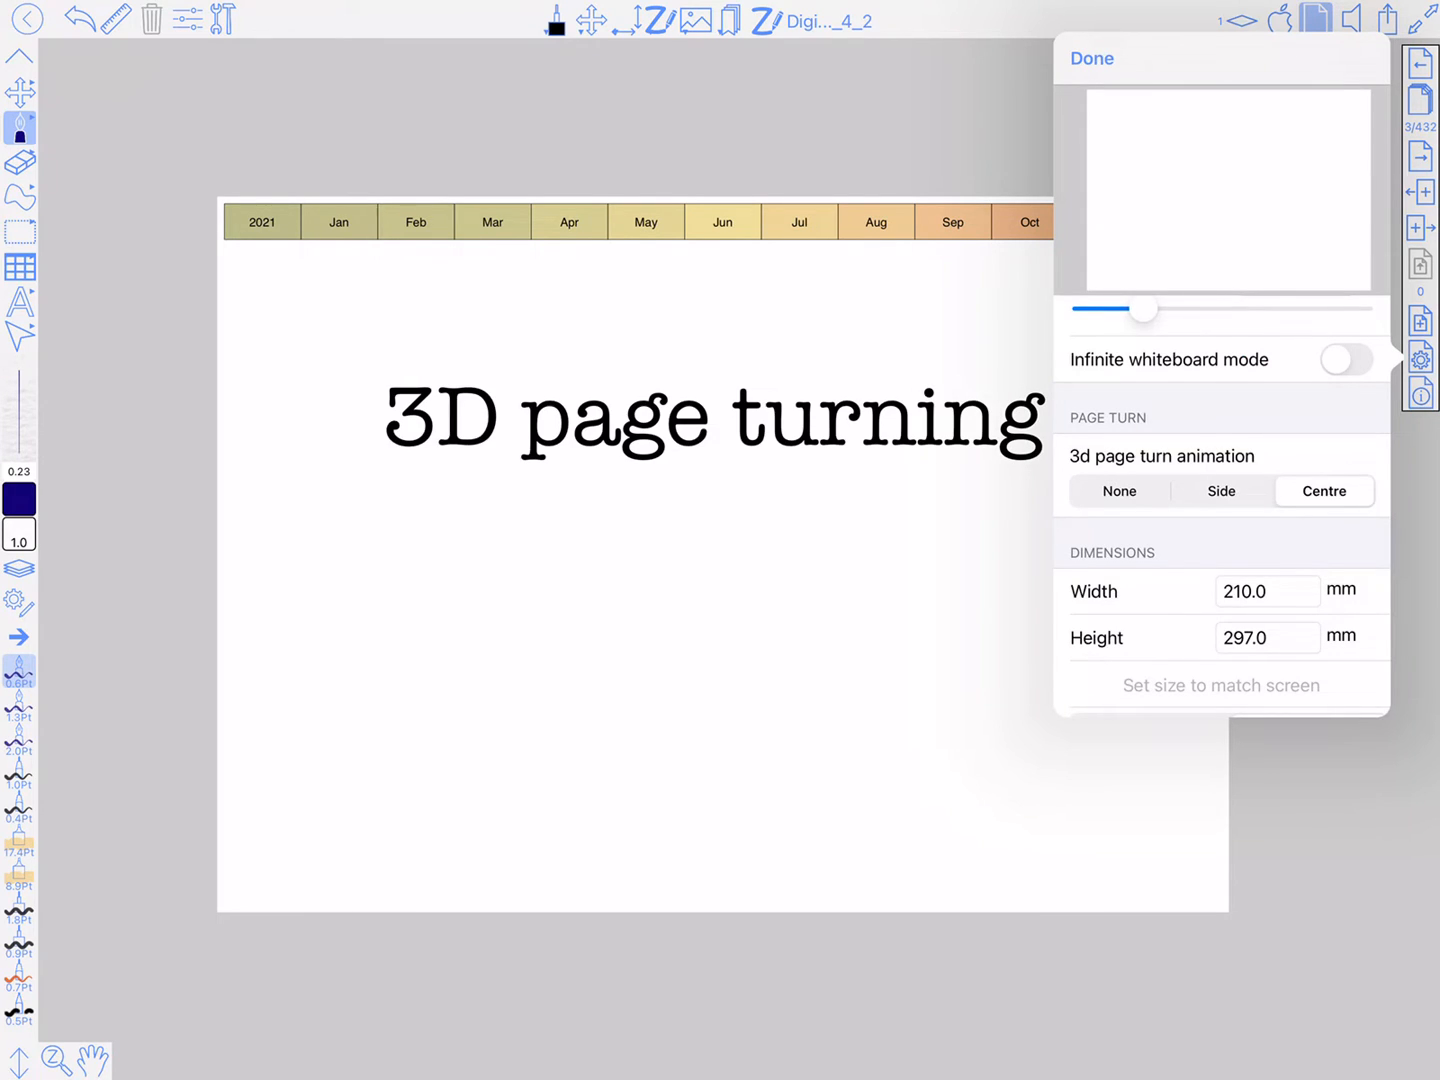
pyautogui.click(1090, 58)
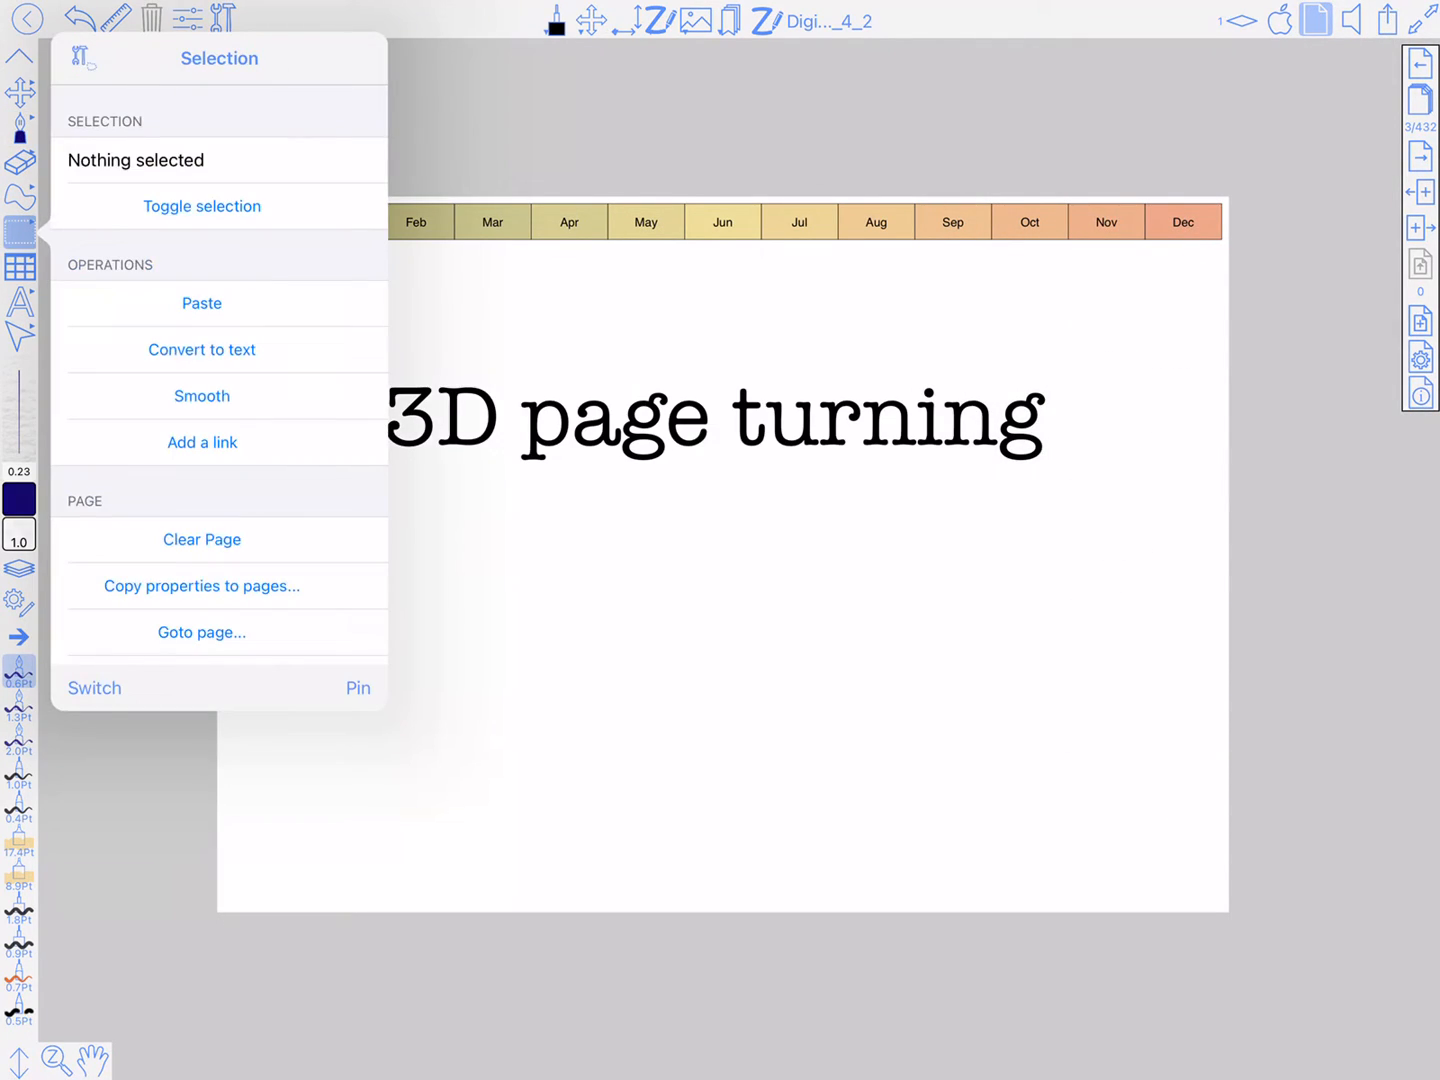
# Copy the 3D page turning property to all pages, then return to page settings.
pyautogui.click(200, 584)
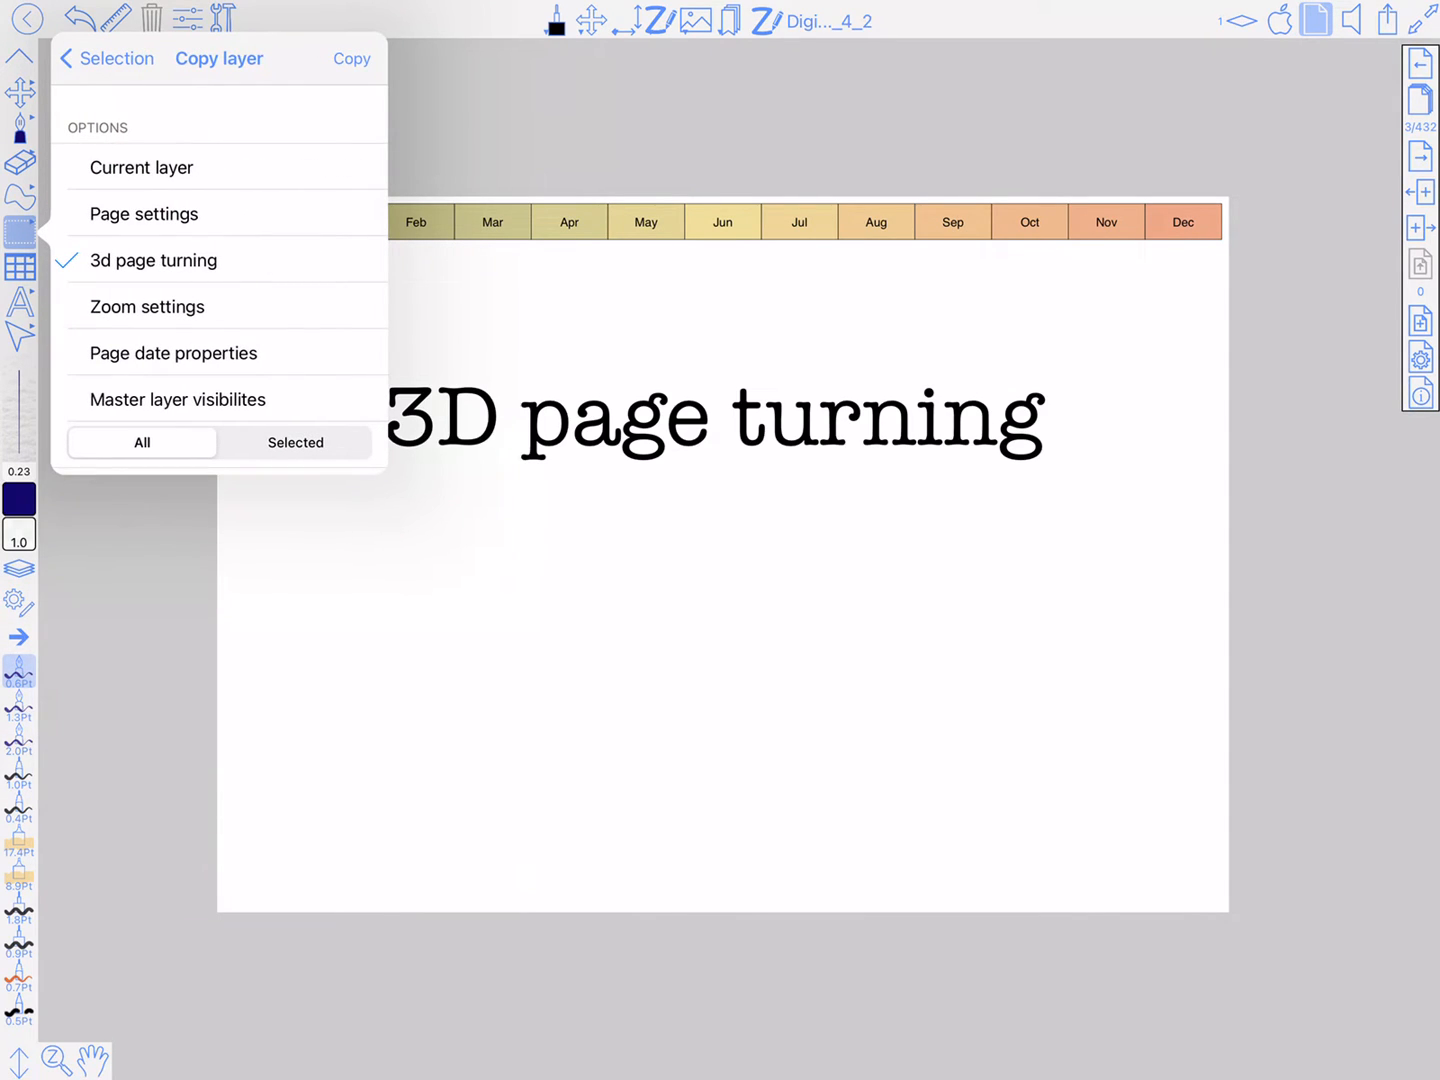
pyautogui.click(66, 58)
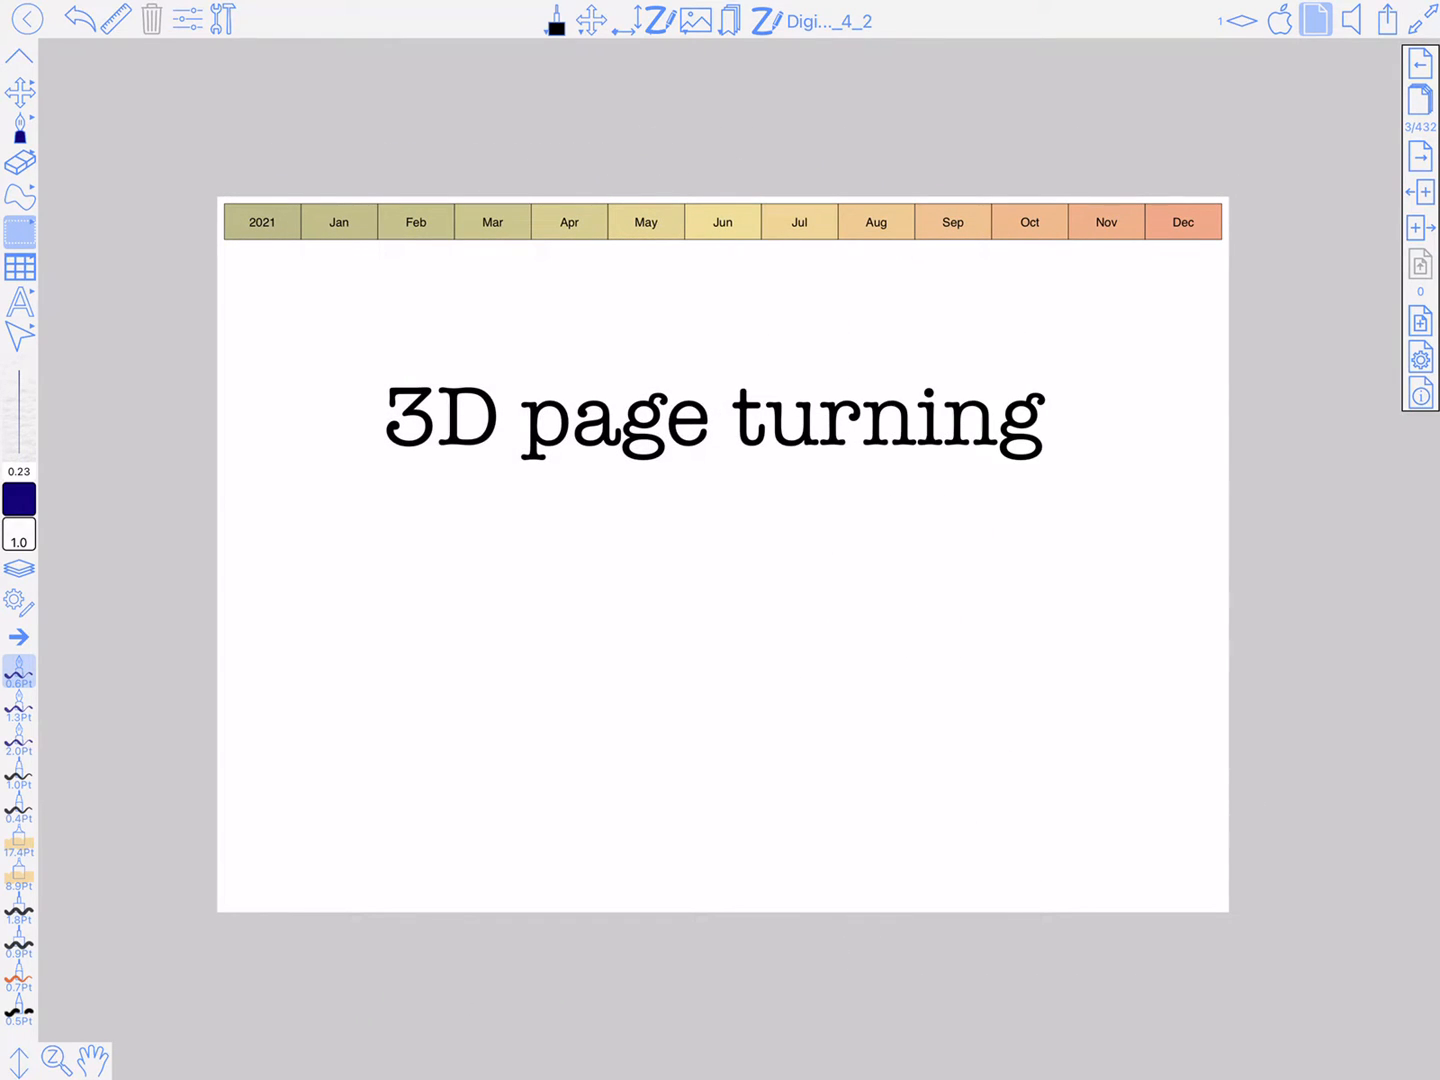
pyautogui.click(1420, 356)
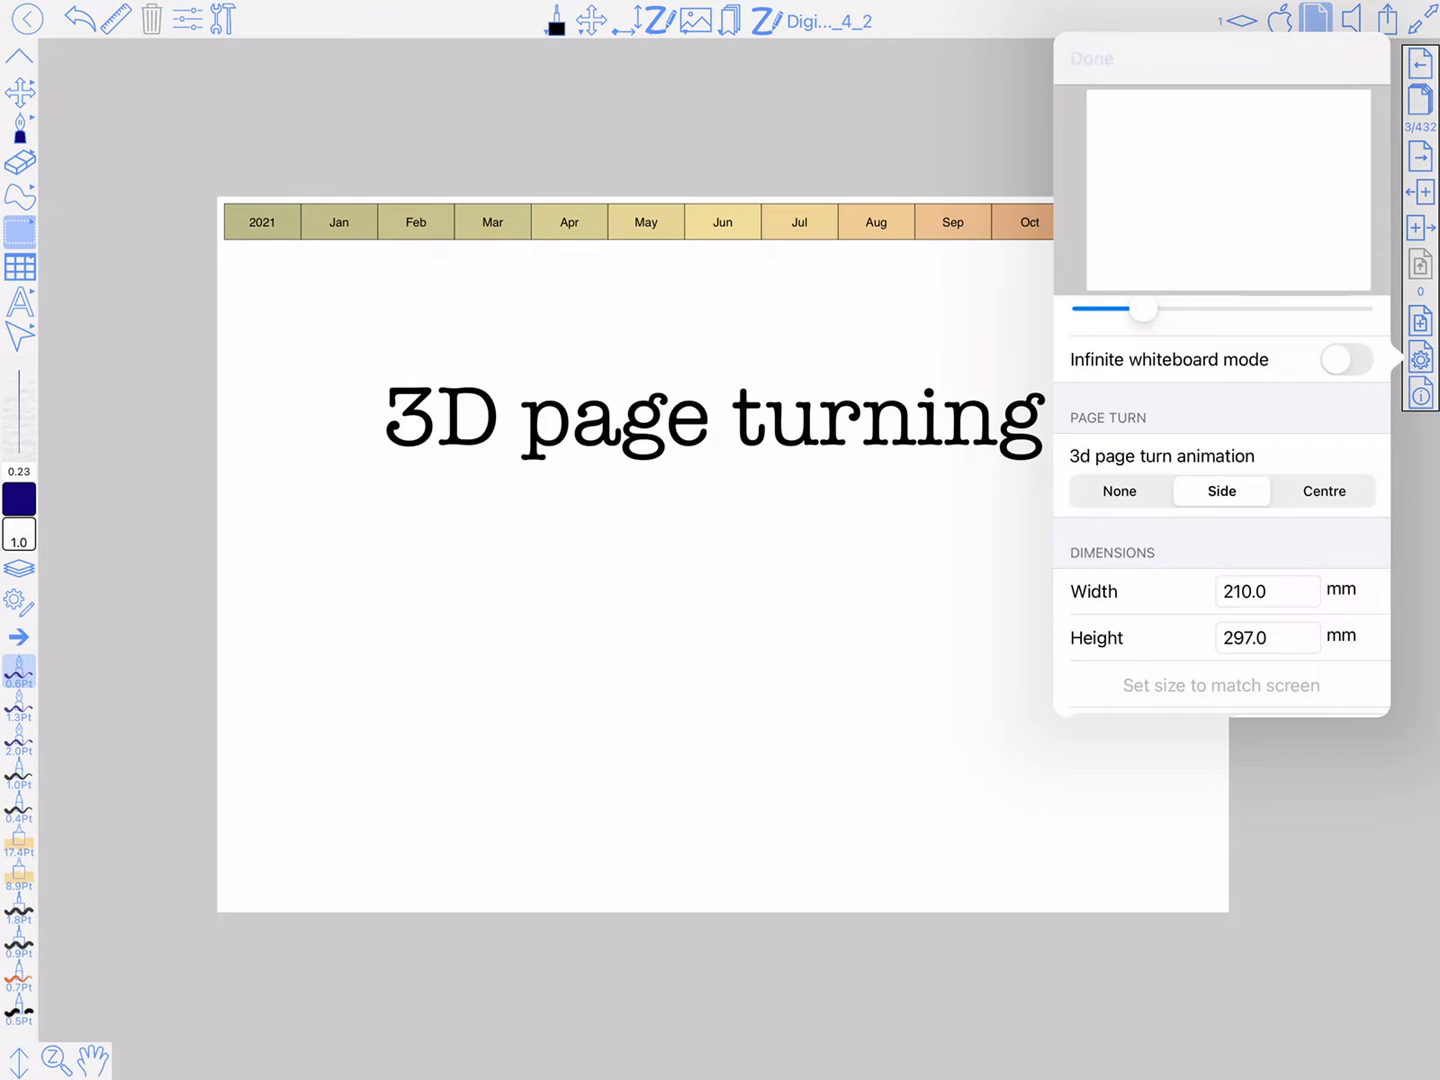
# Change the page's 3D page turn animation to Side and confirm.
pyautogui.click(1092, 58)
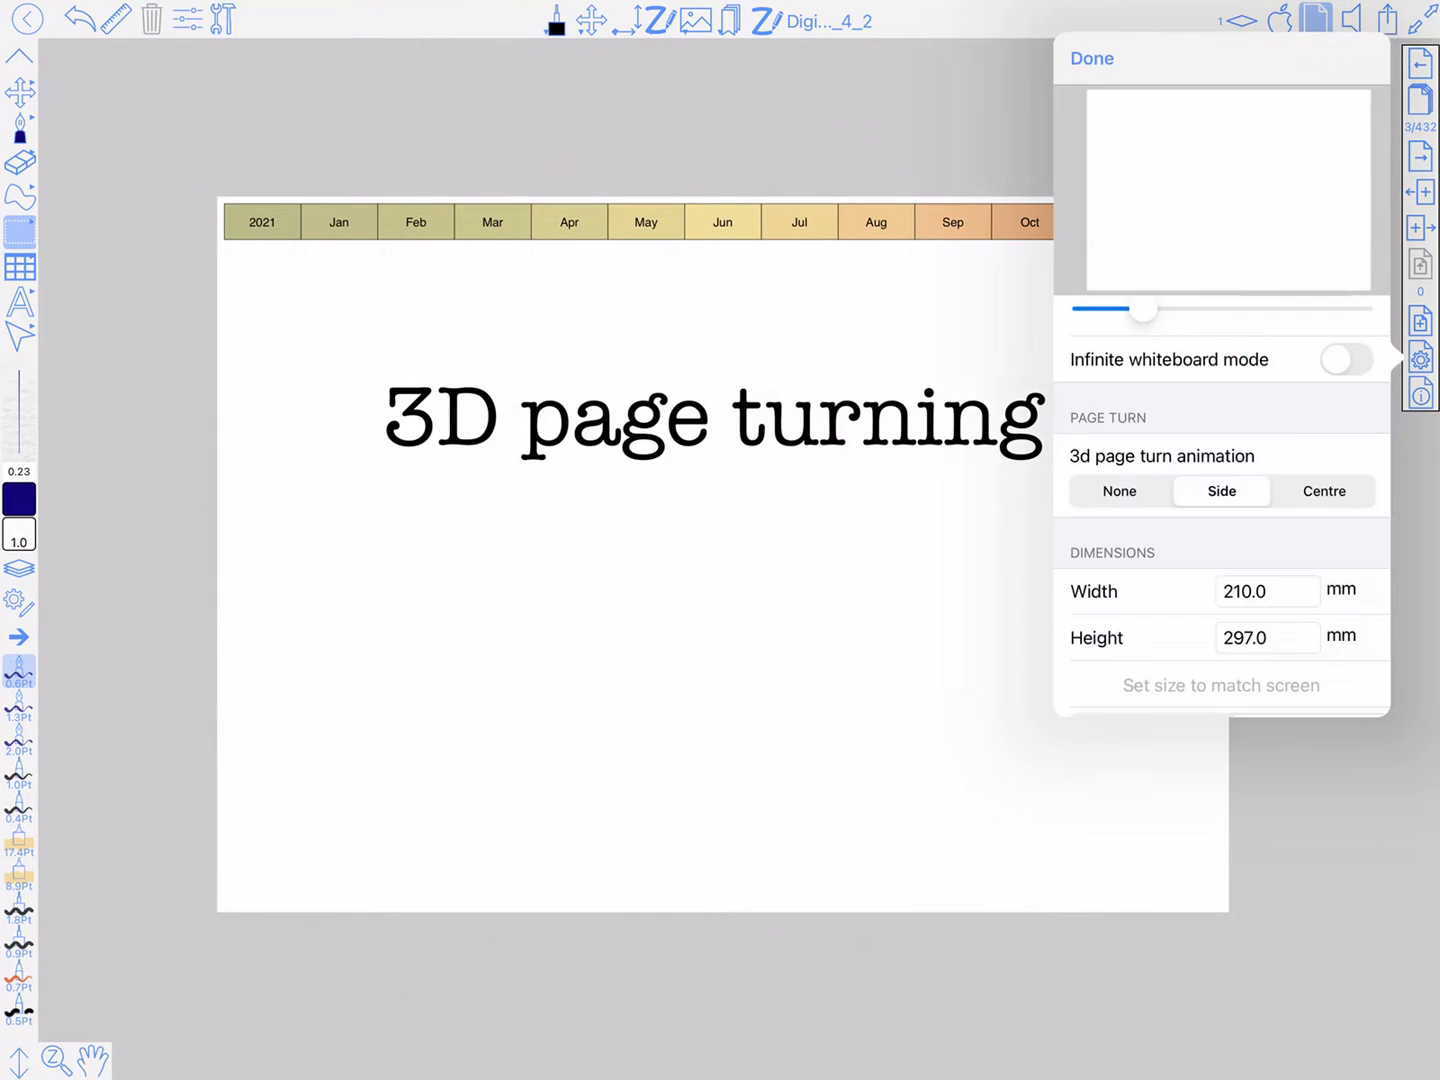
pyautogui.click(1092, 58)
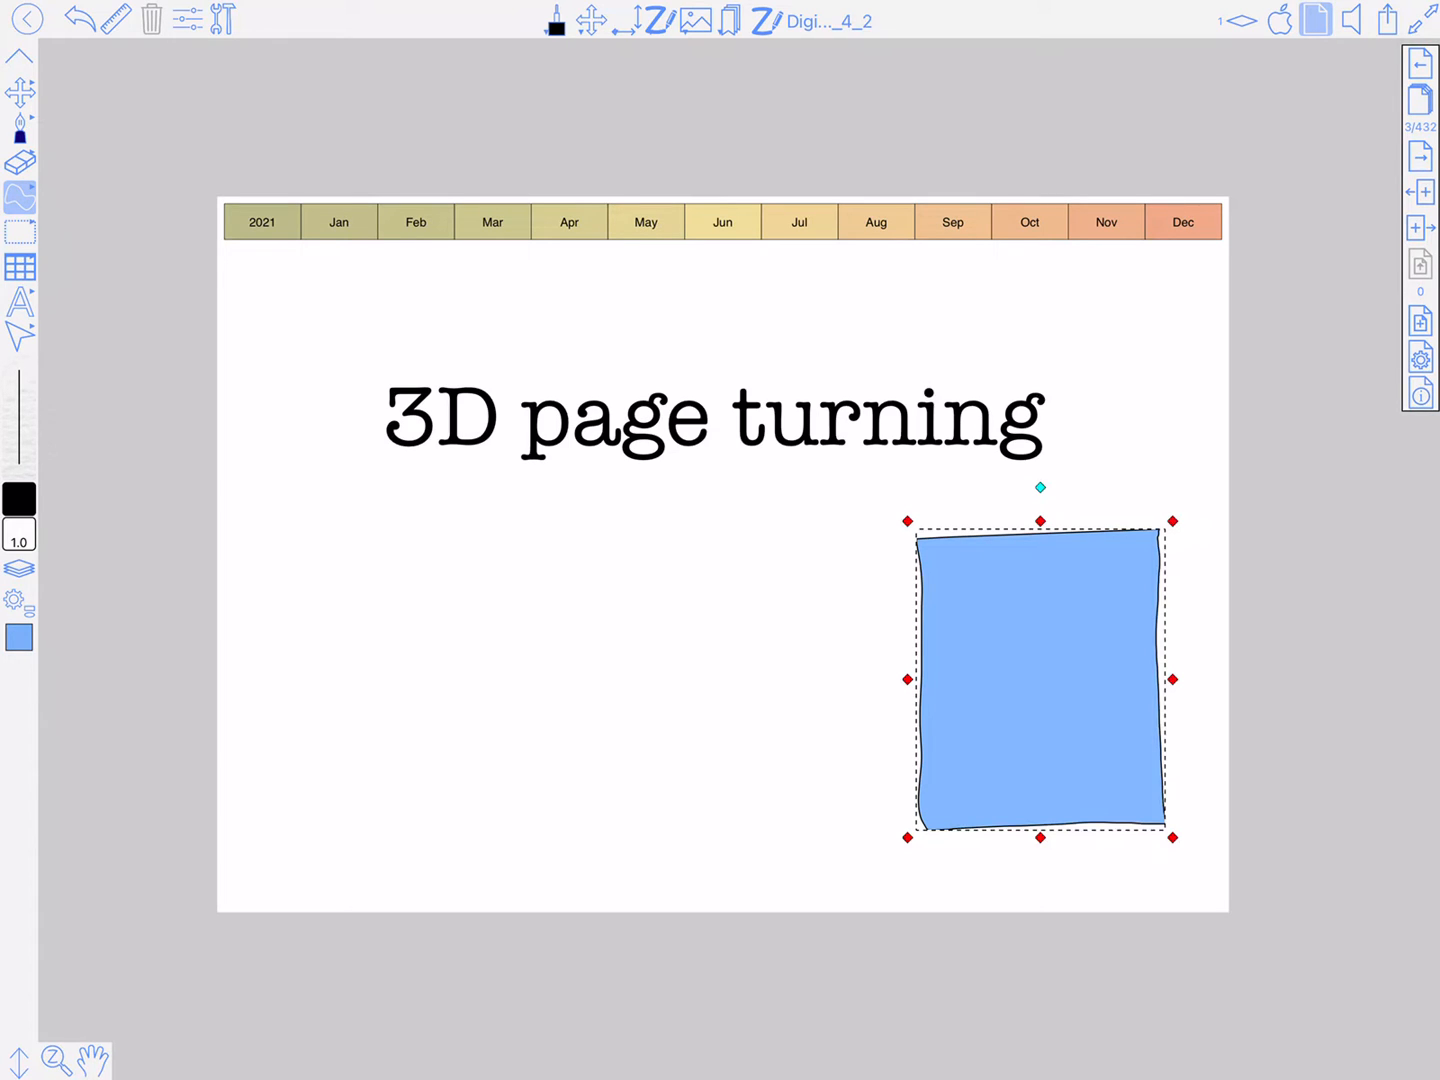
# Link the blue rectangle to the next page as a window showing the calendar through it.
pyautogui.click(304, 110)
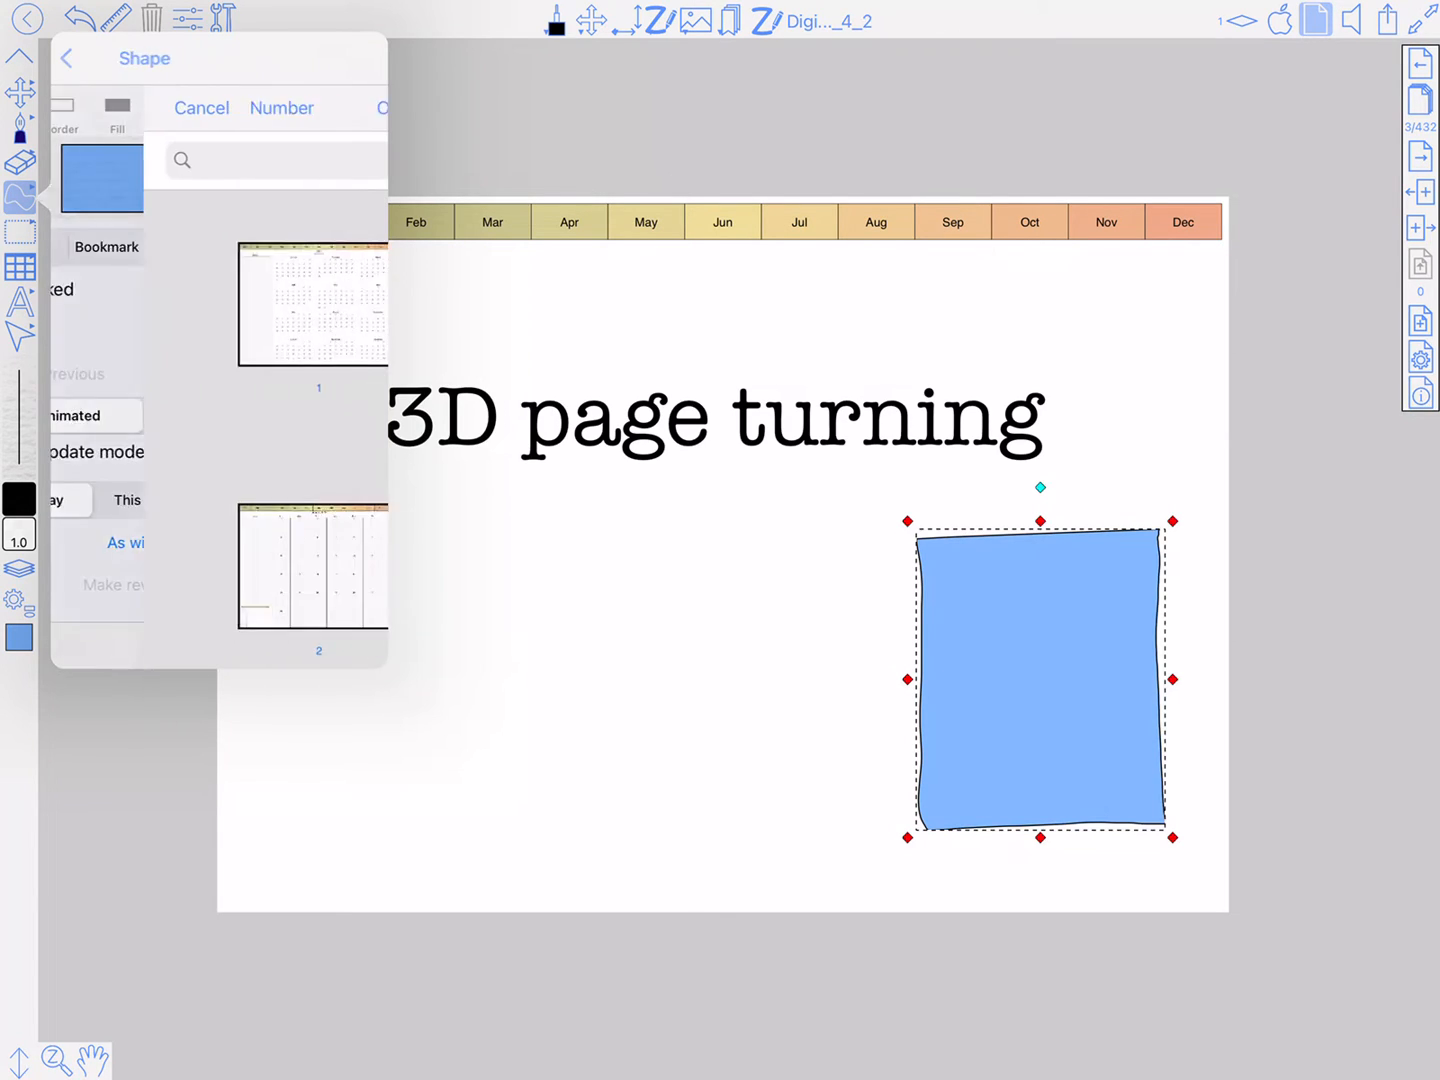
pyautogui.scroll(-3)
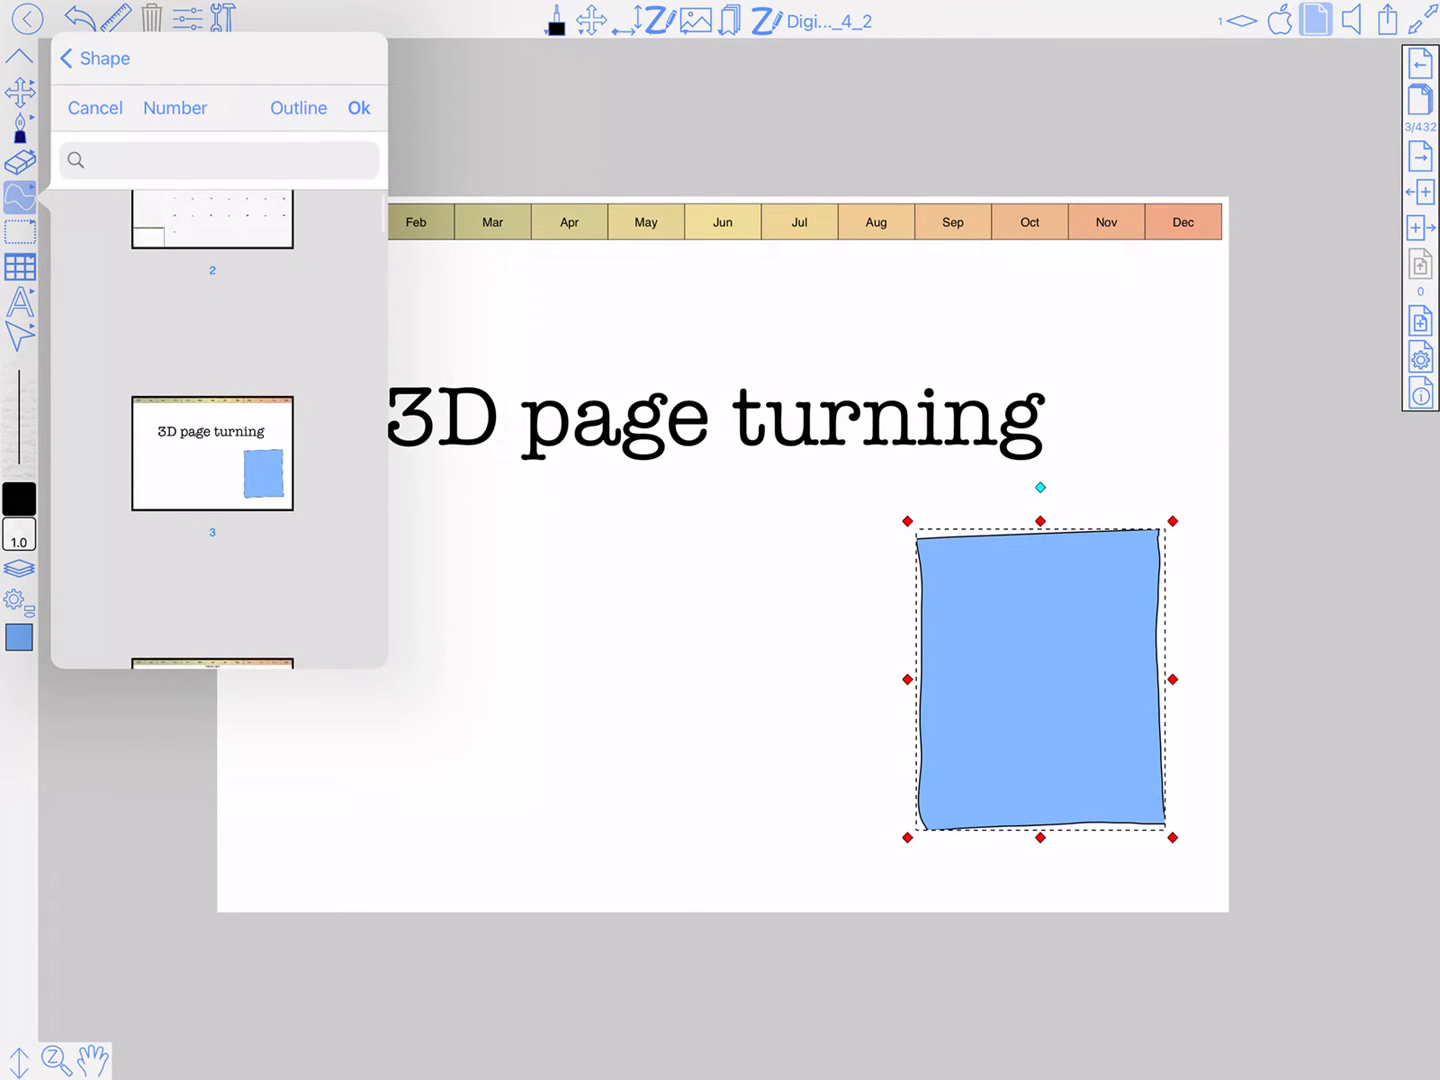
pyautogui.scroll(-3)
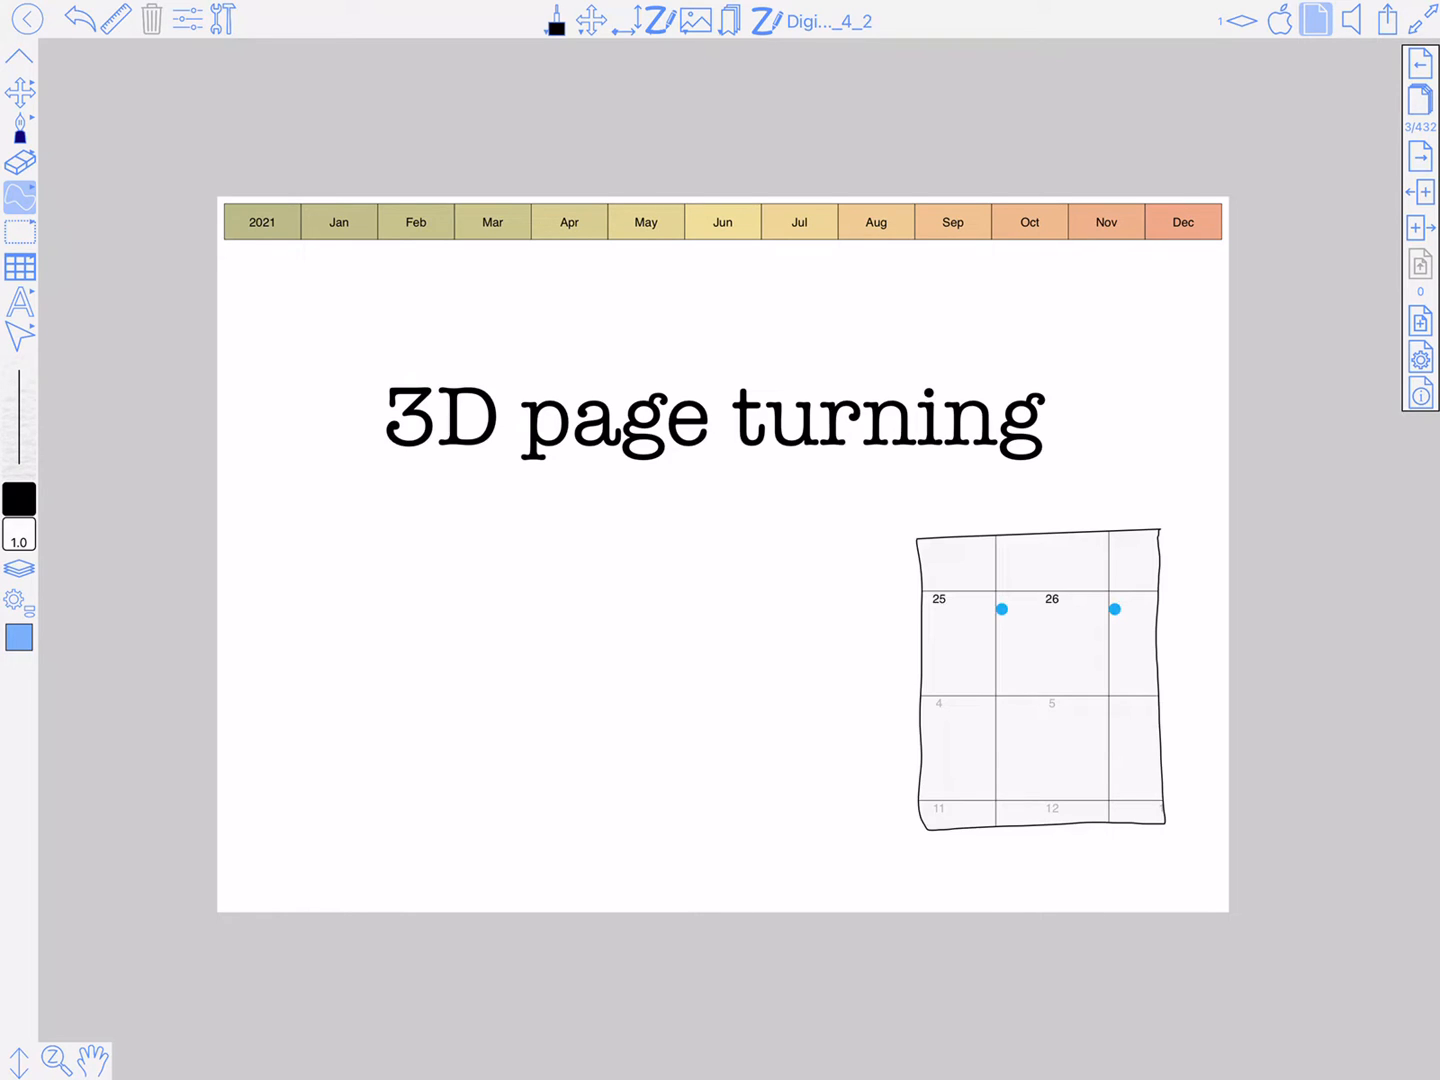
# Follow the rectangle's page link to the February 2021 calendar page.
pyautogui.click(1040, 680)
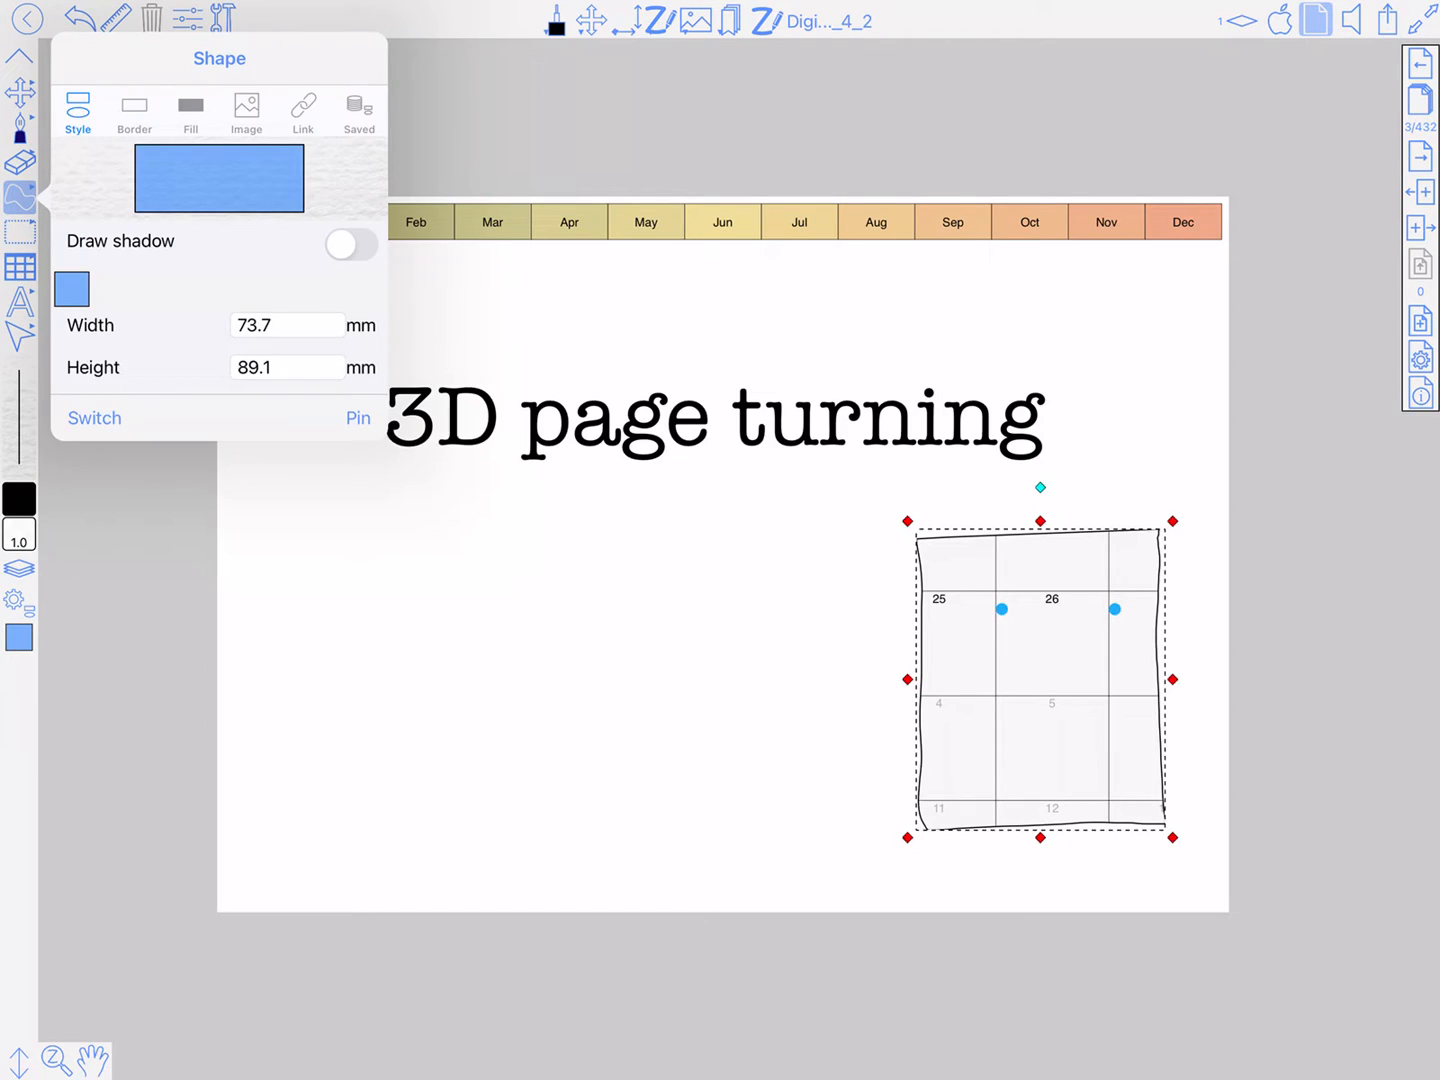
pyautogui.click(302, 110)
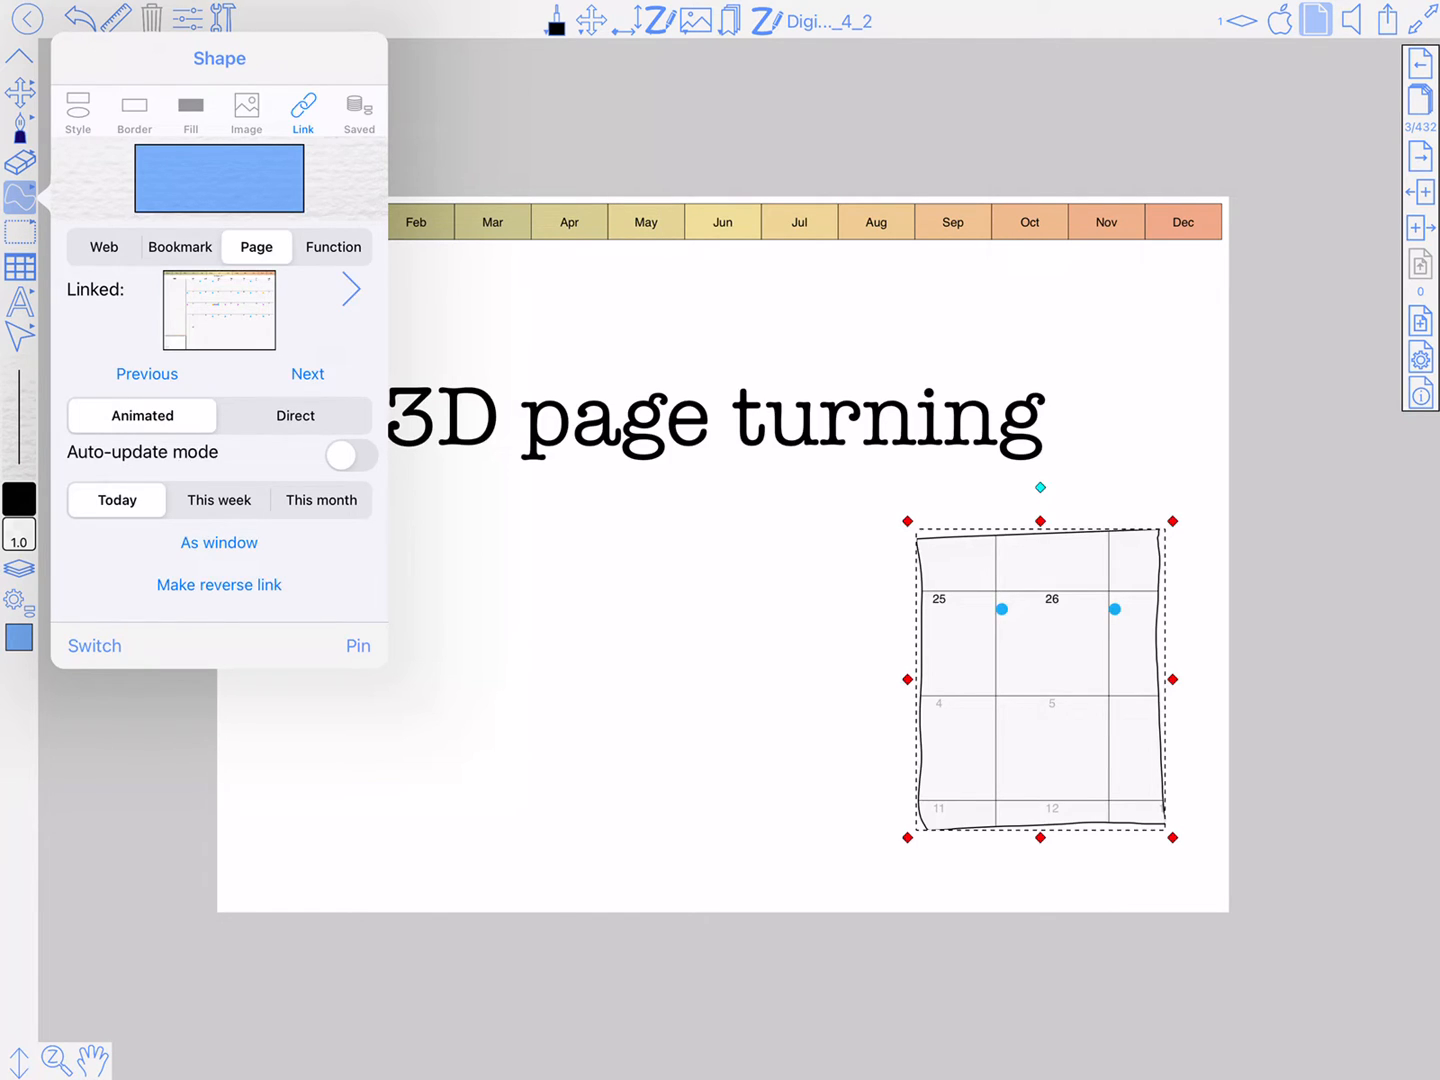
pyautogui.click(218, 584)
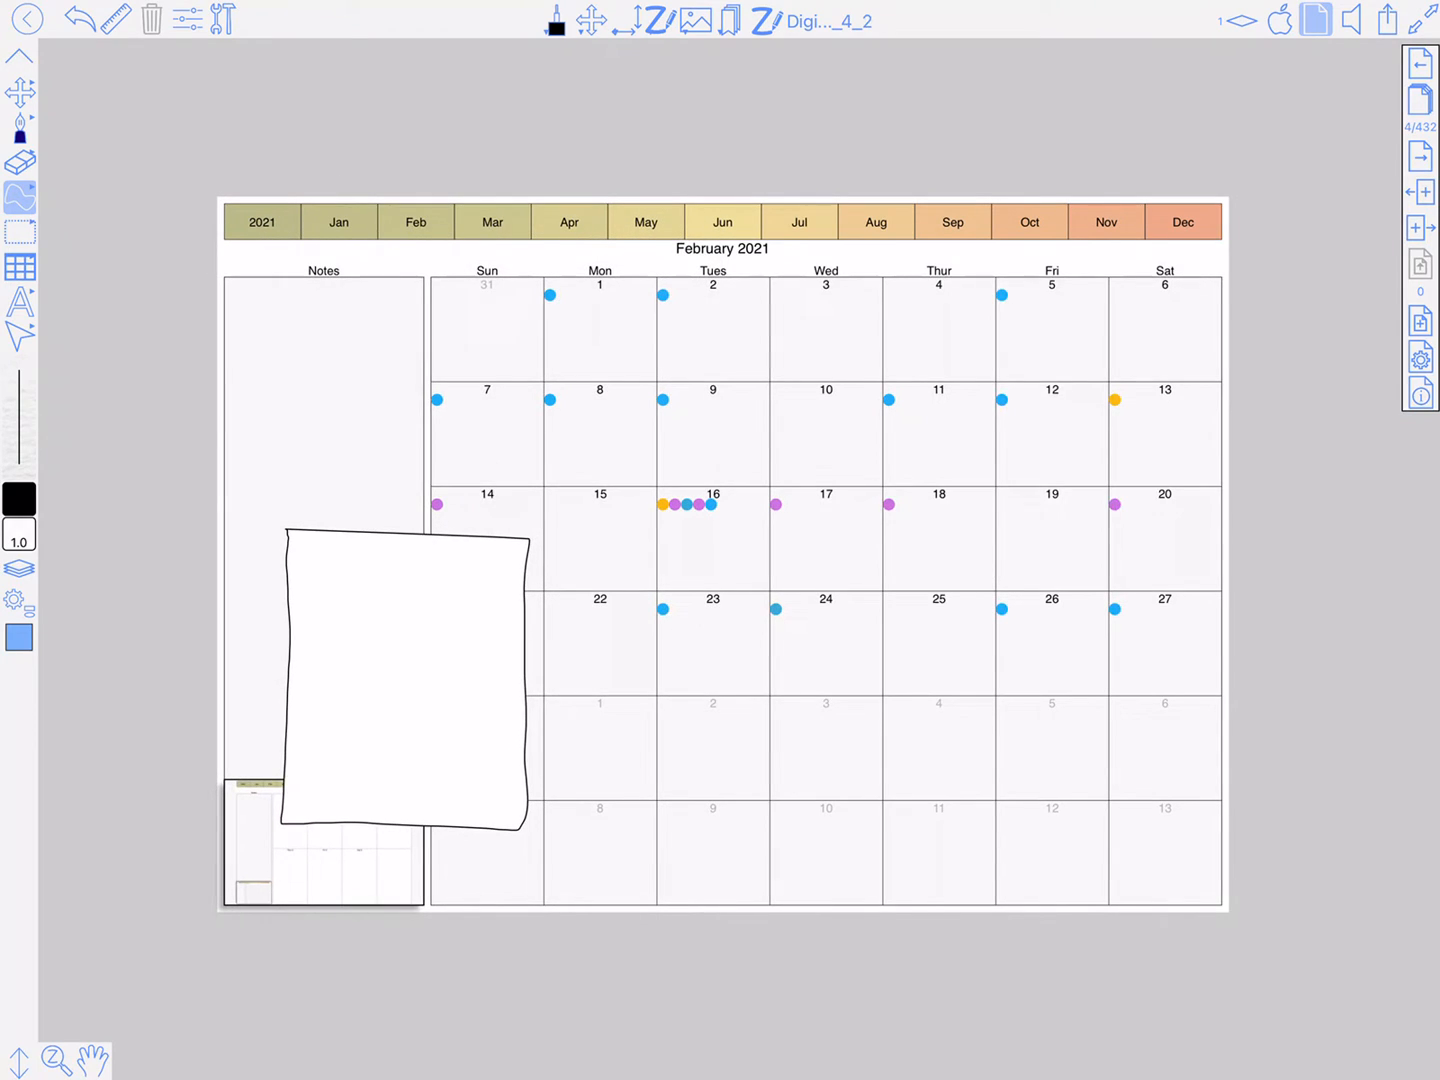
# Handwrite 'WRITE HERE' with the pen on the curled page flap.
pyautogui.click(20, 128)
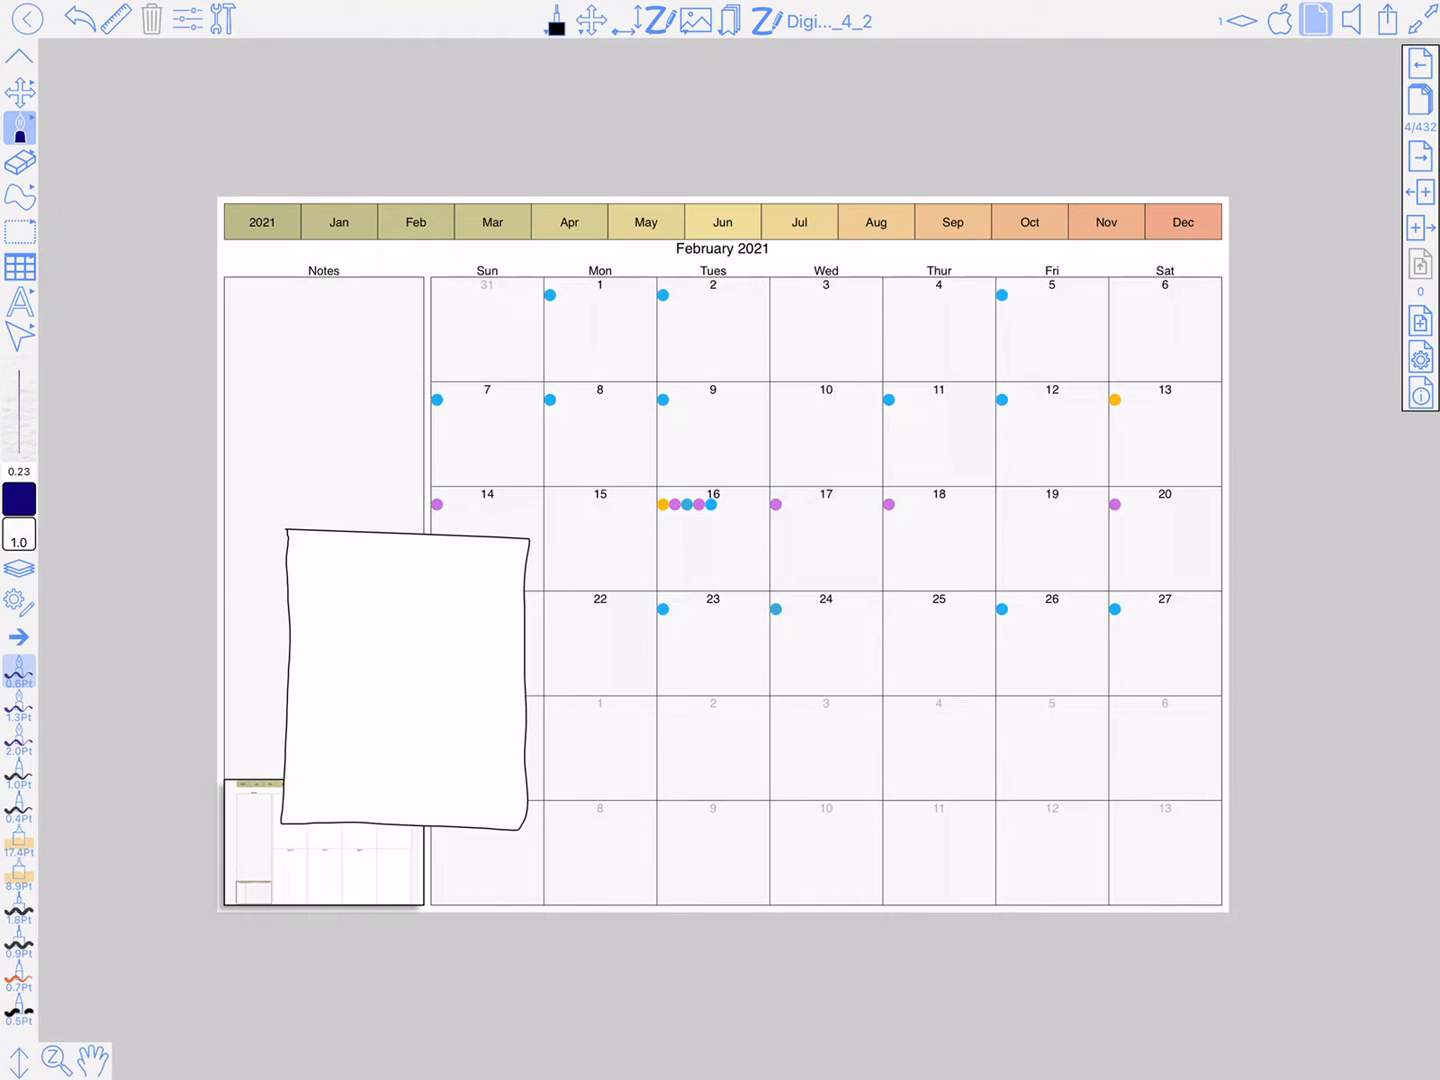
pyautogui.write('WP')
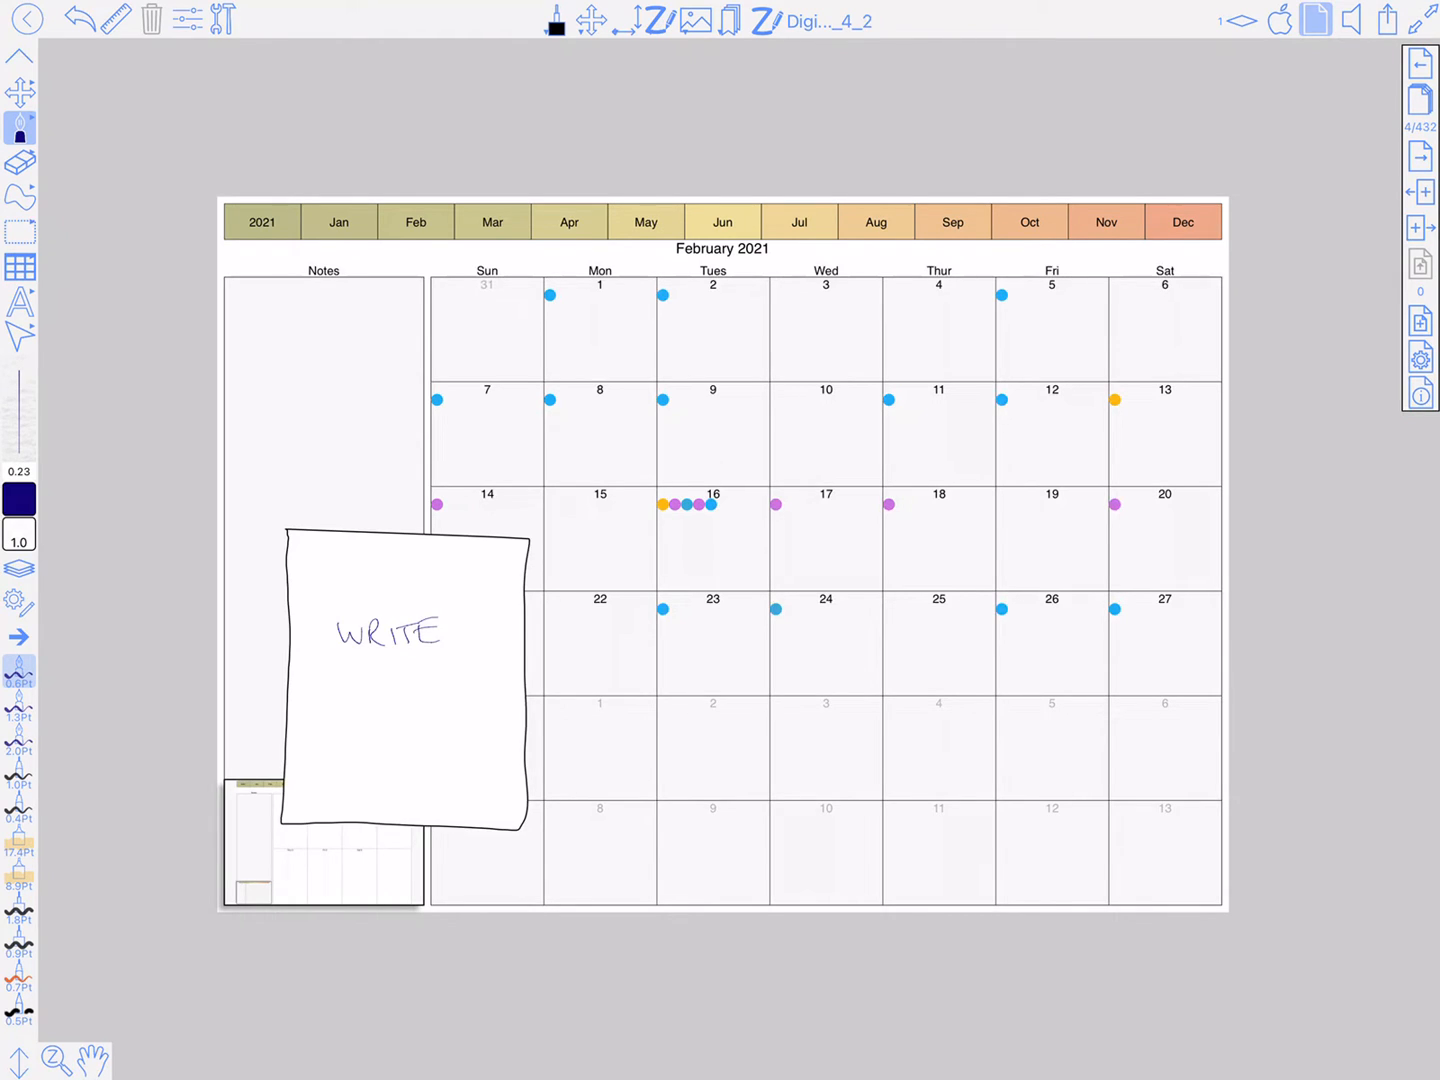
pyautogui.write('HER')
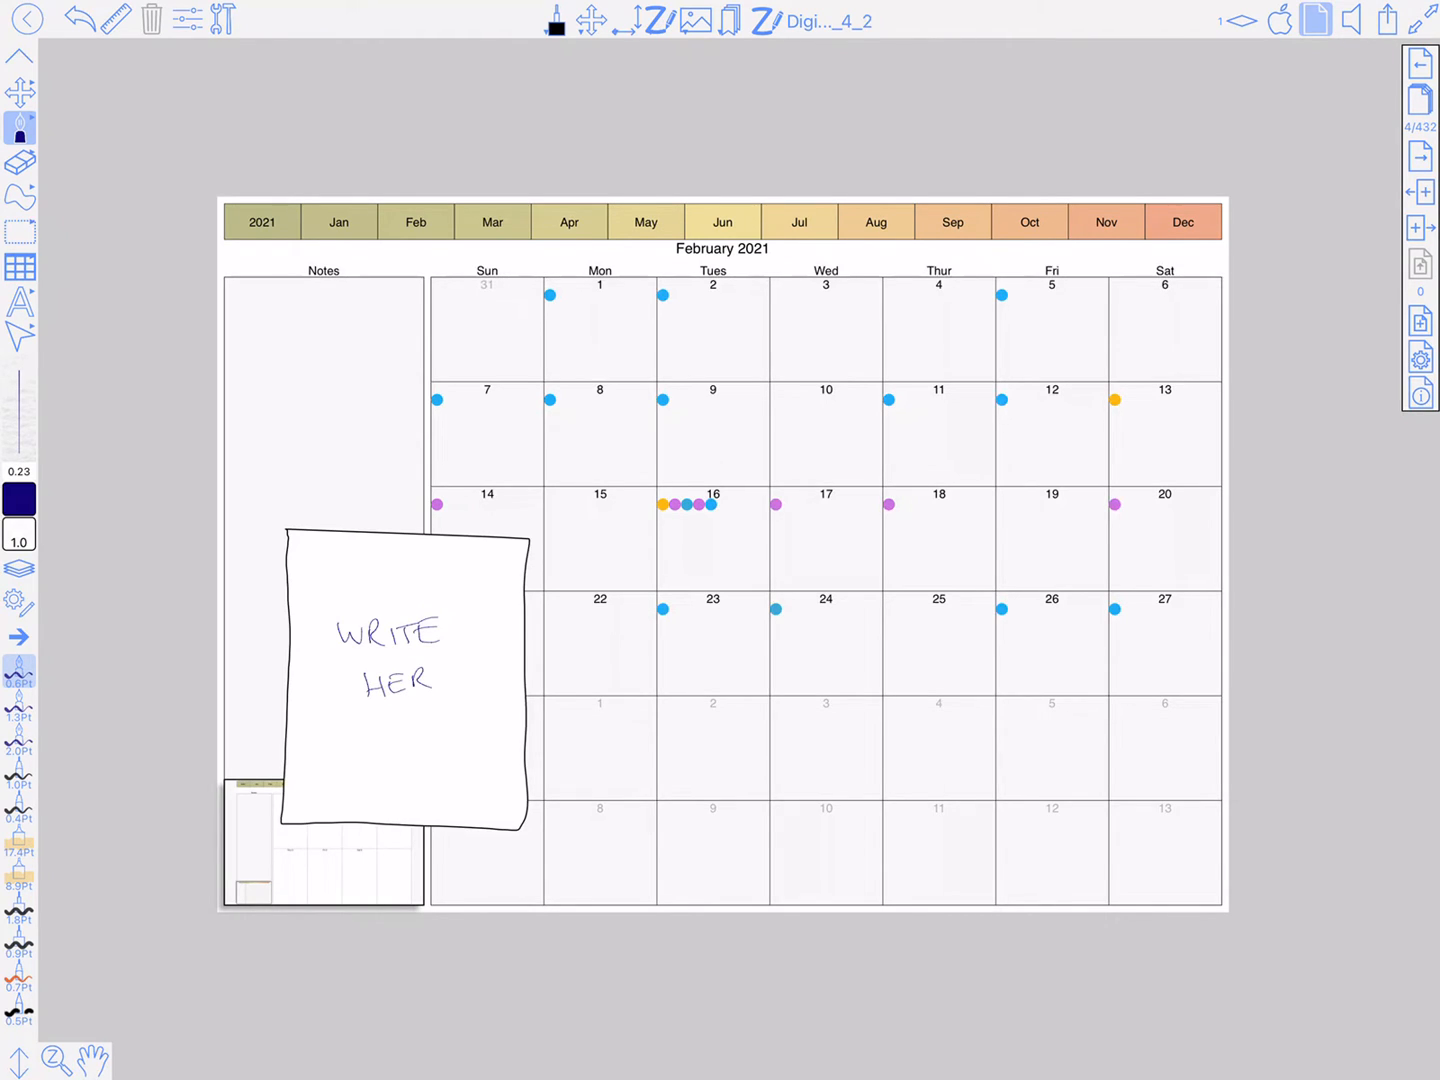
pyautogui.write('E')
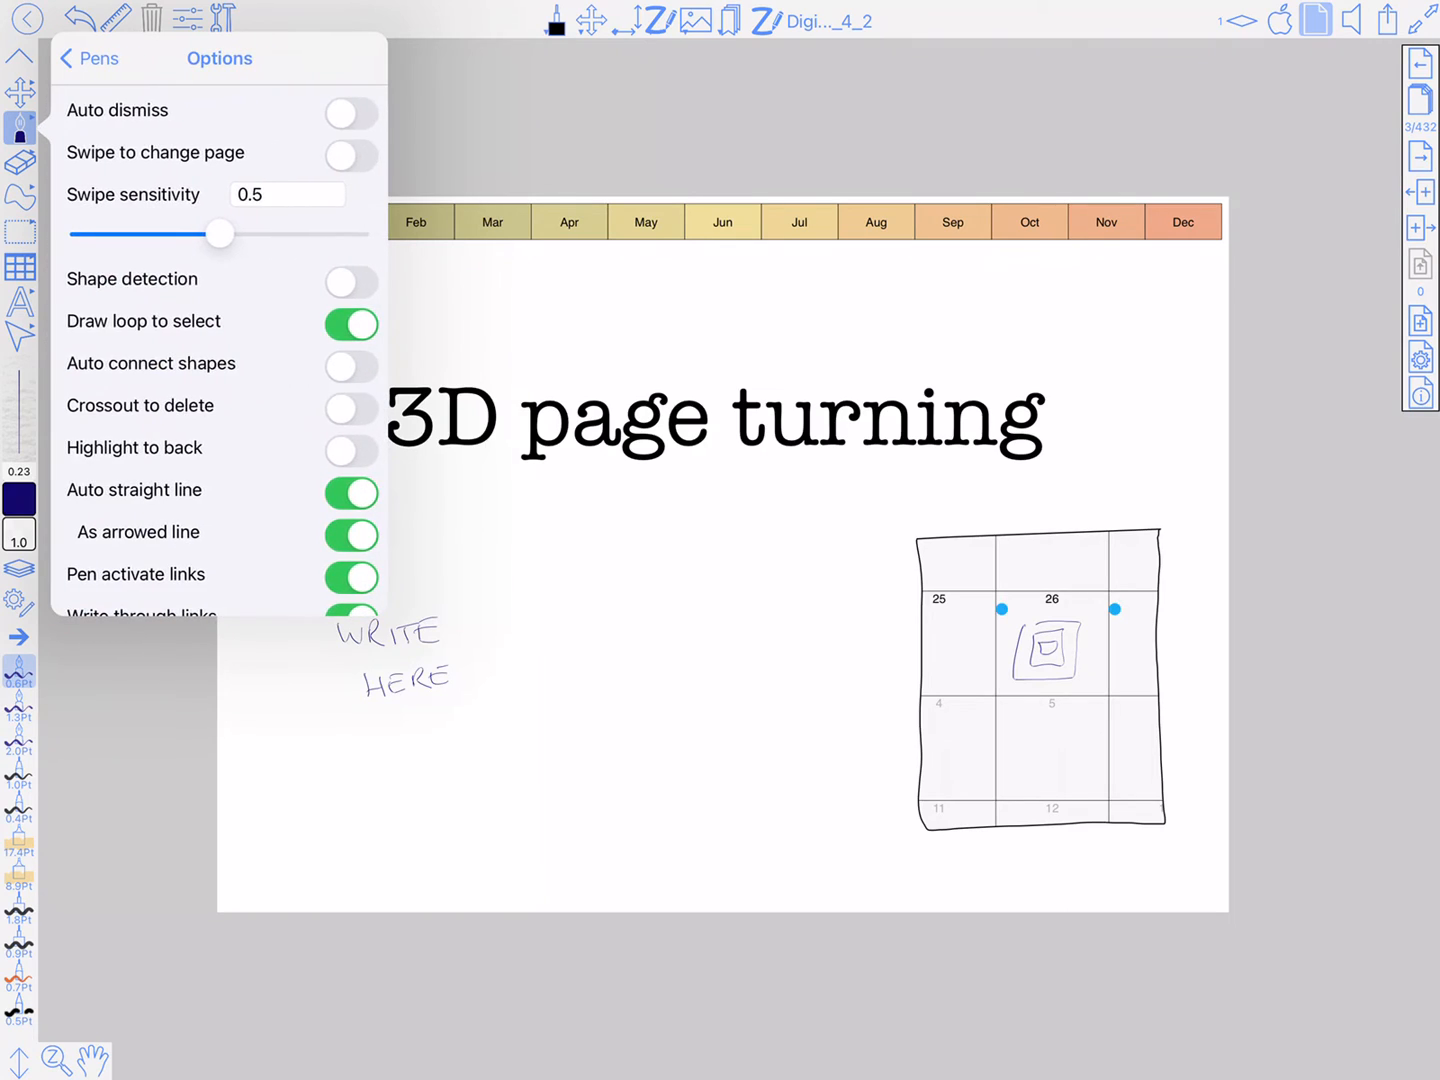
# Switch off Write through links in pen Options, scribble a test, and leave the planner.
pyautogui.scroll(-3)
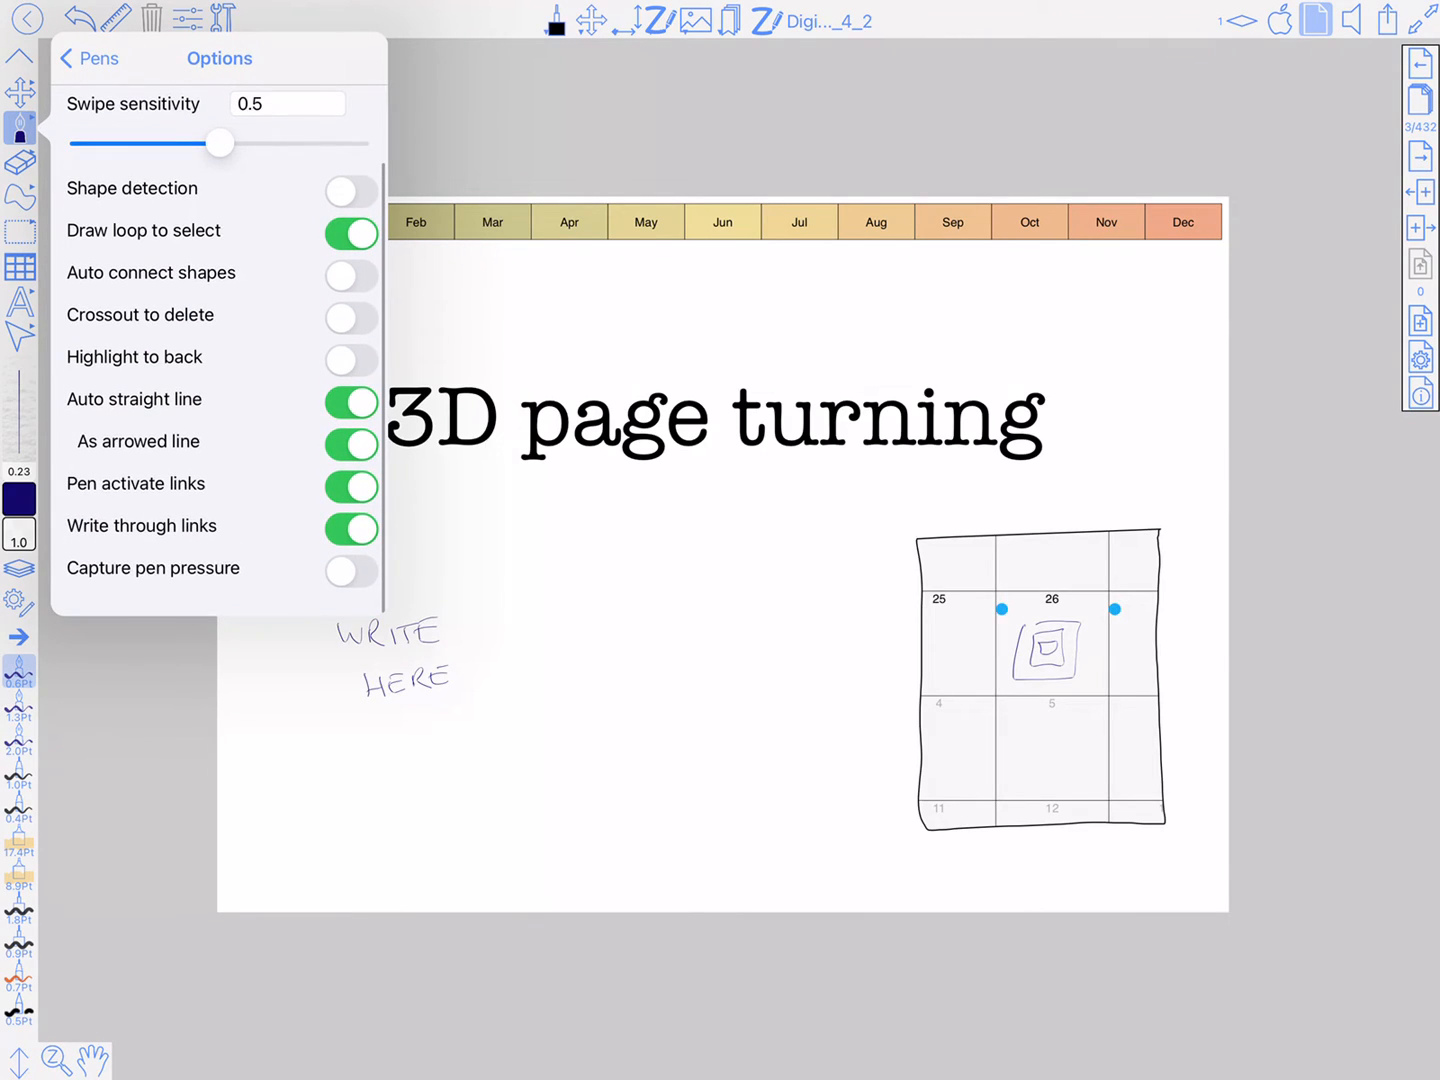
pyautogui.click(350, 526)
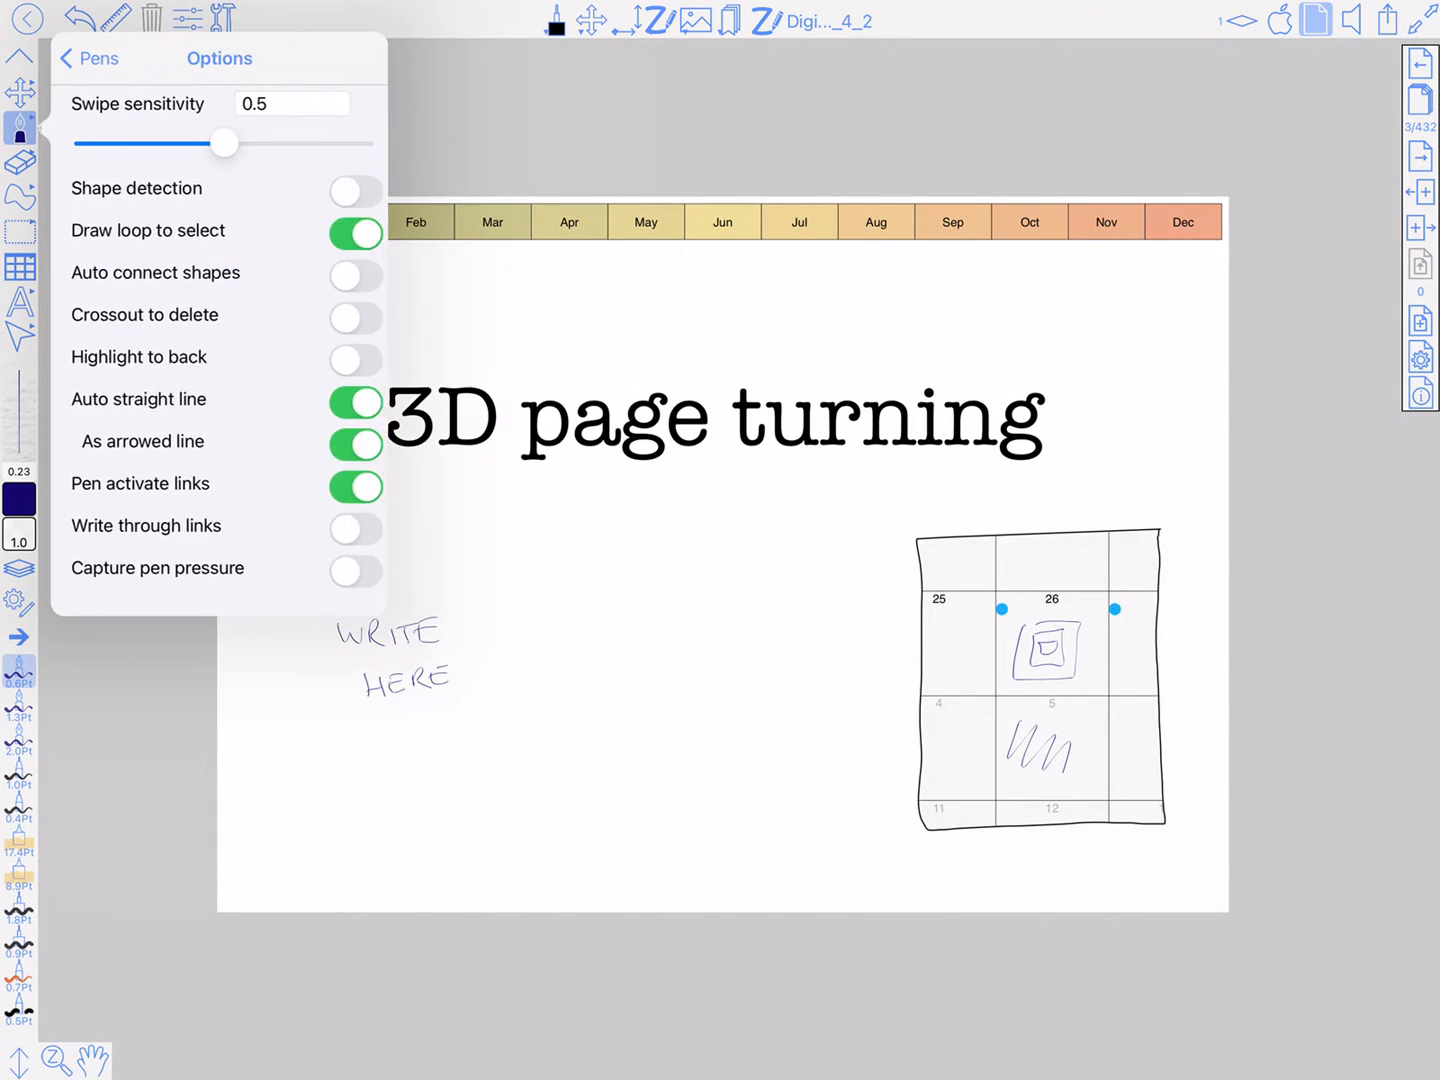
pyautogui.click(352, 526)
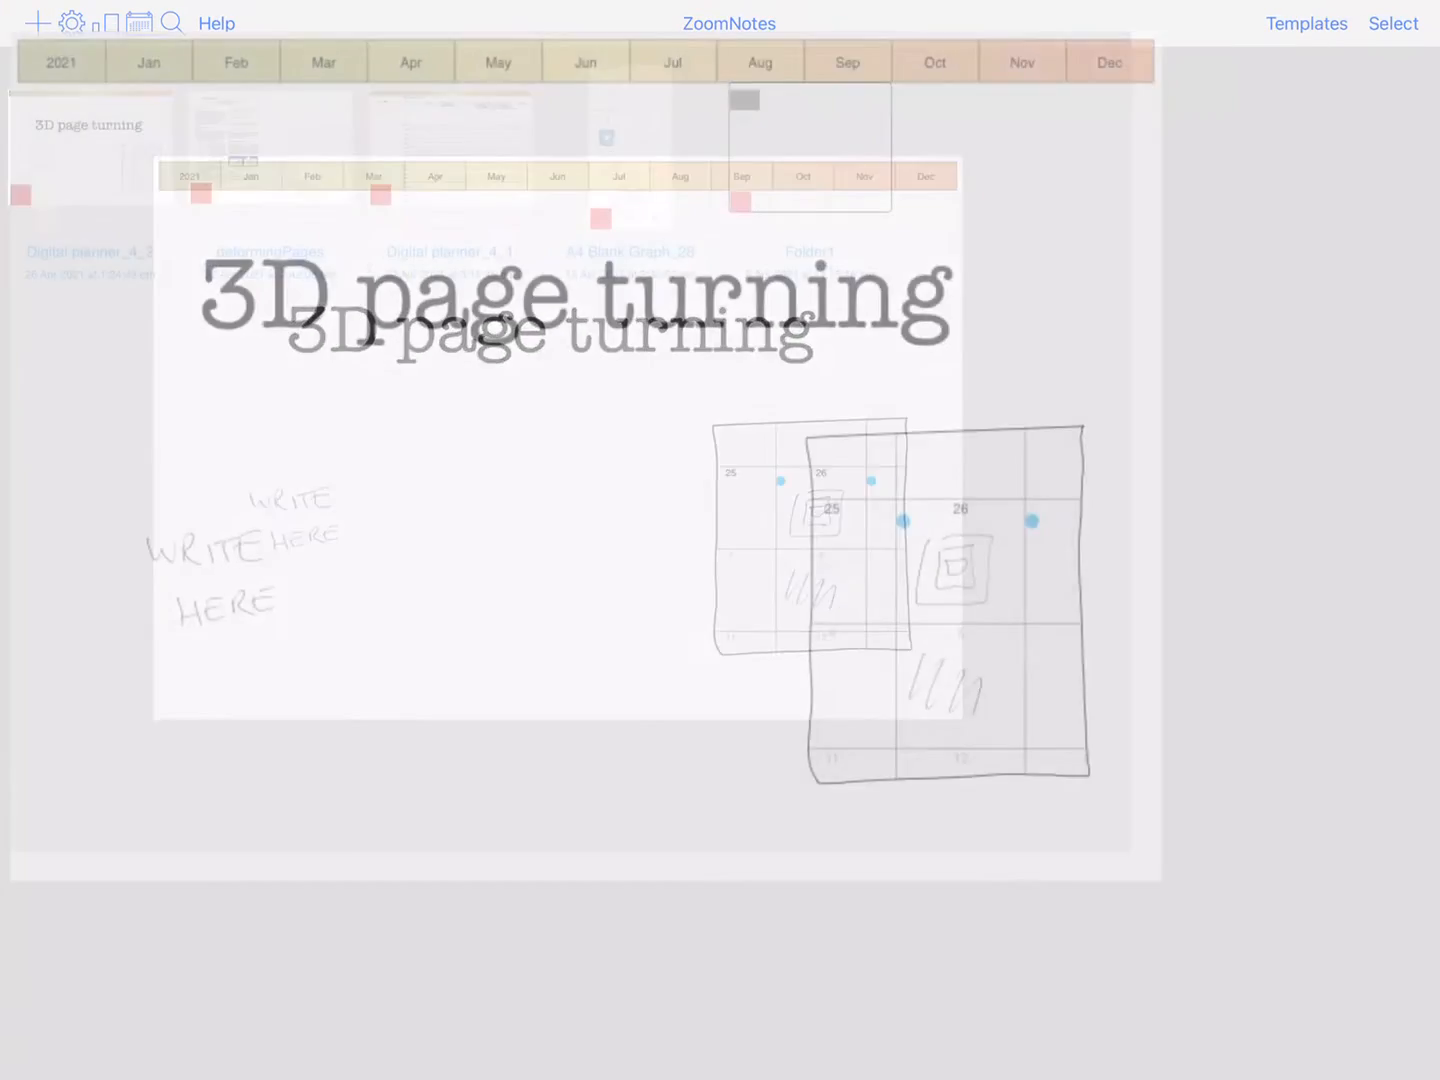
# Turn off Animated 3d page turning in Interface settings and return to the documents list.
pyautogui.click(70, 24)
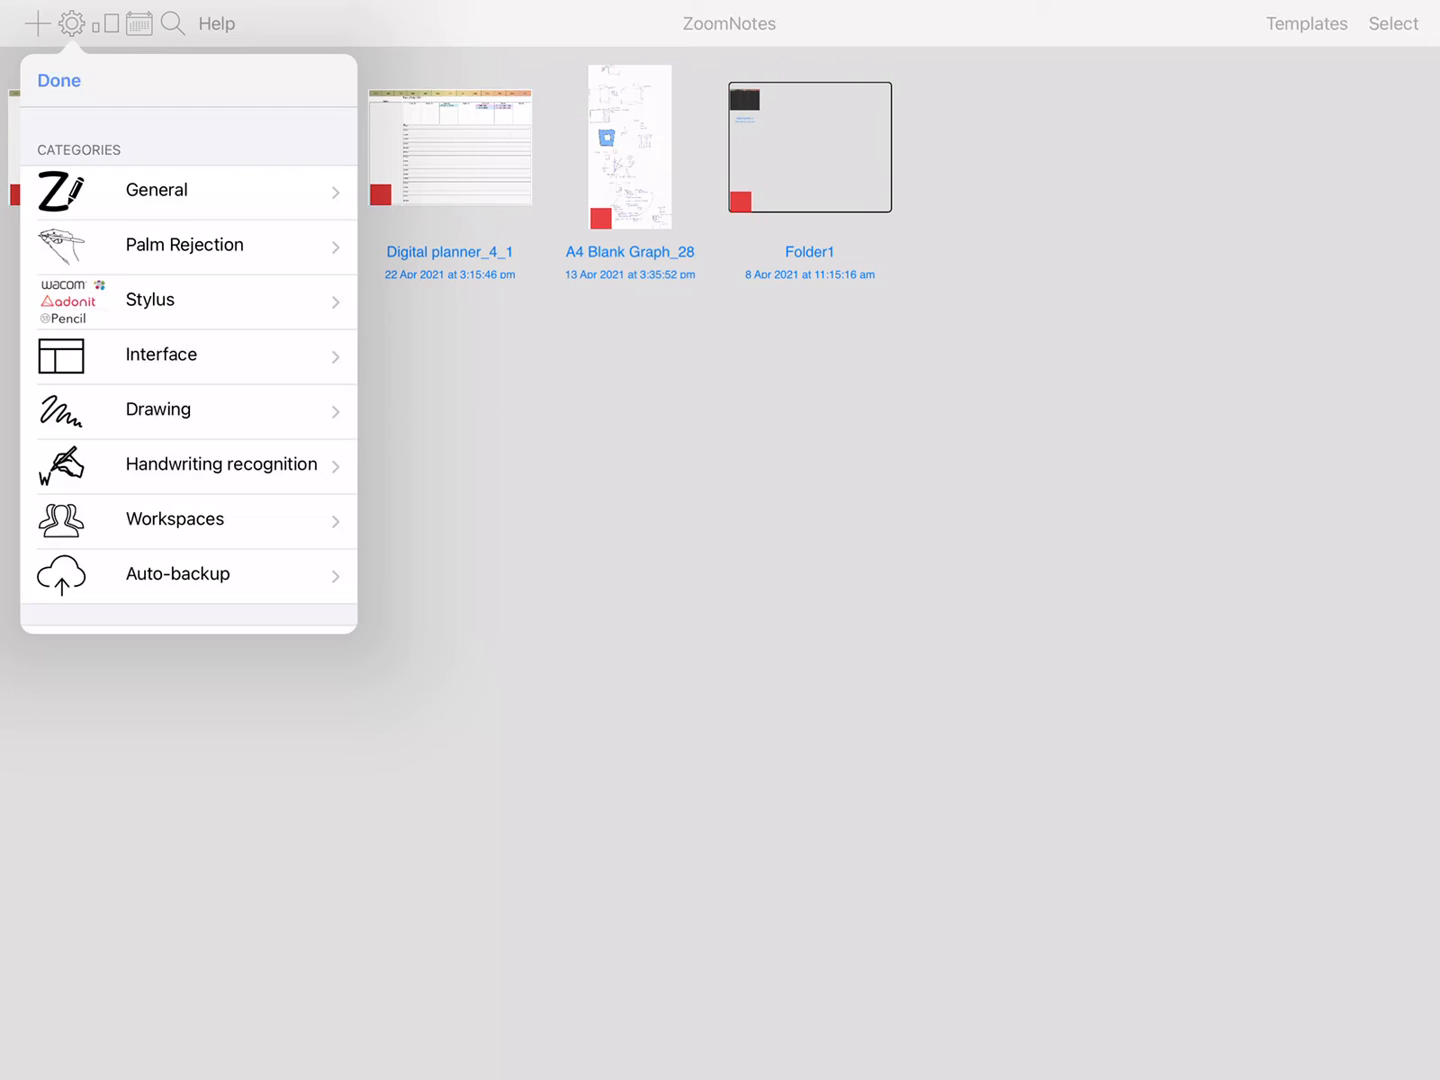
pyautogui.click(156, 408)
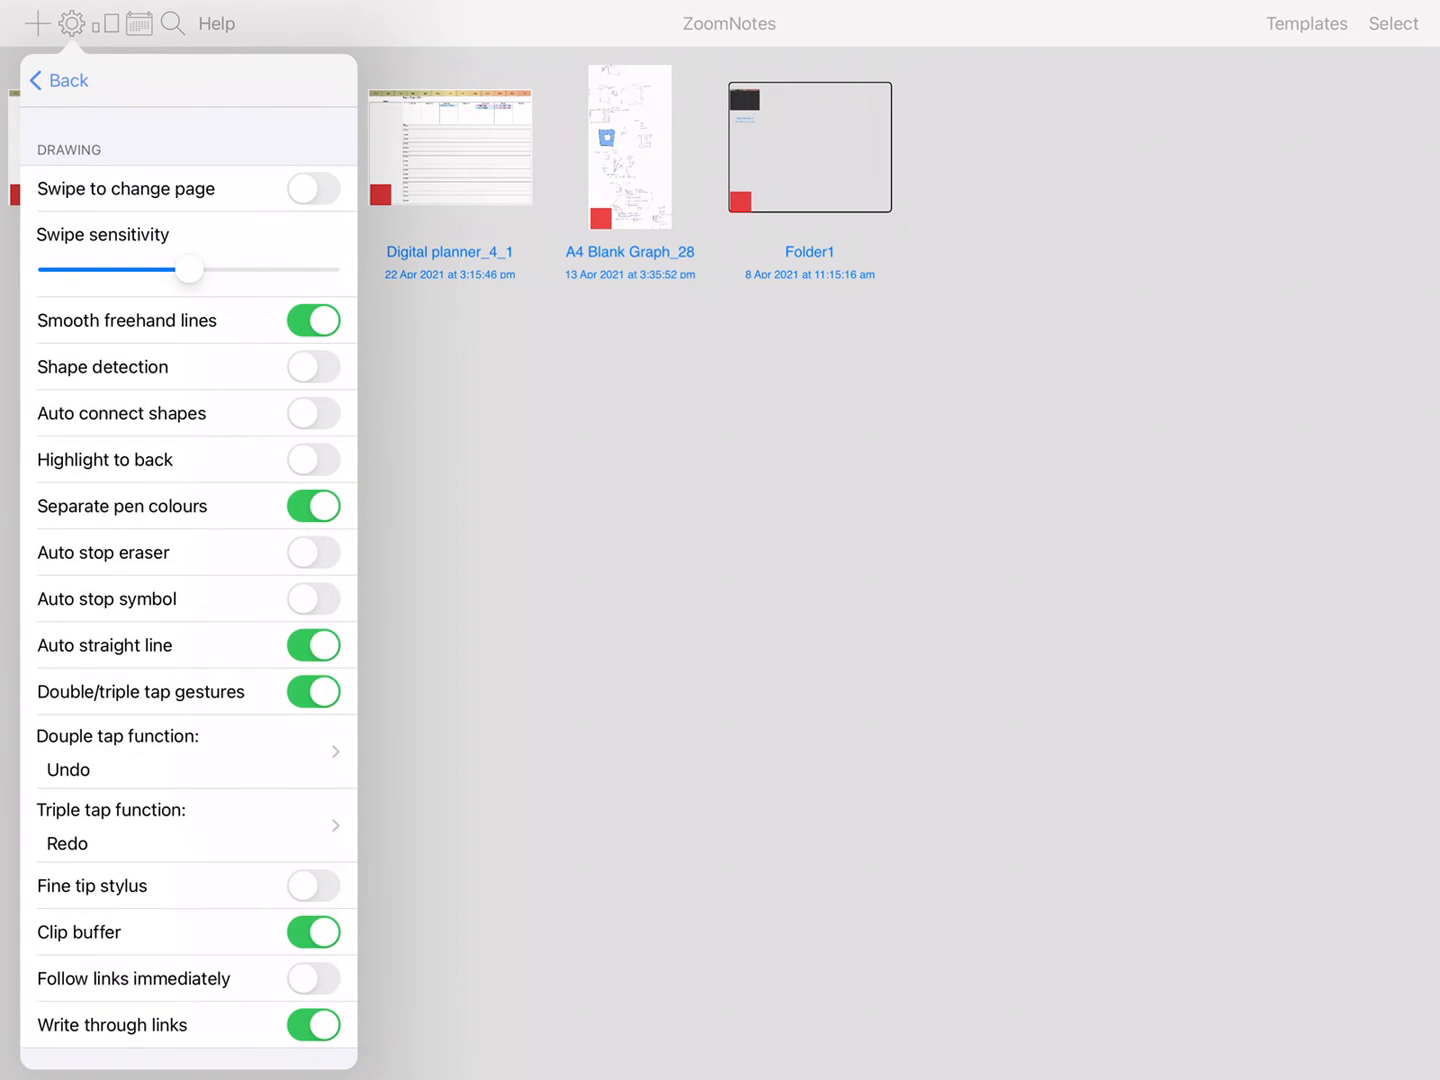
pyautogui.scroll(-3)
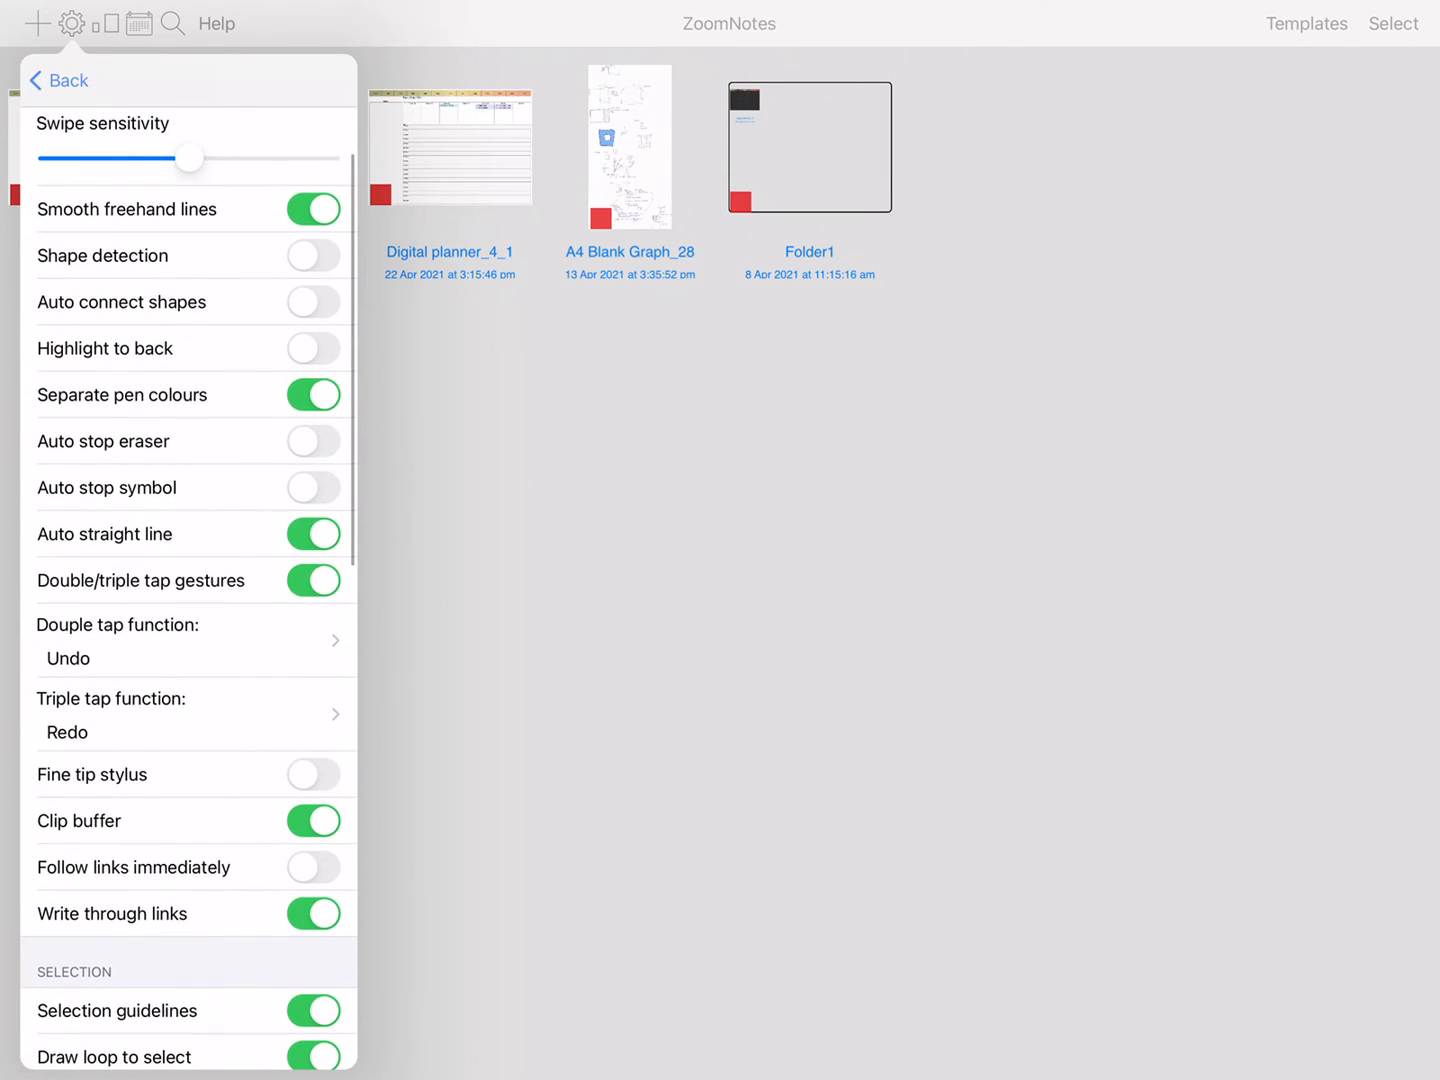
pyautogui.click(58, 80)
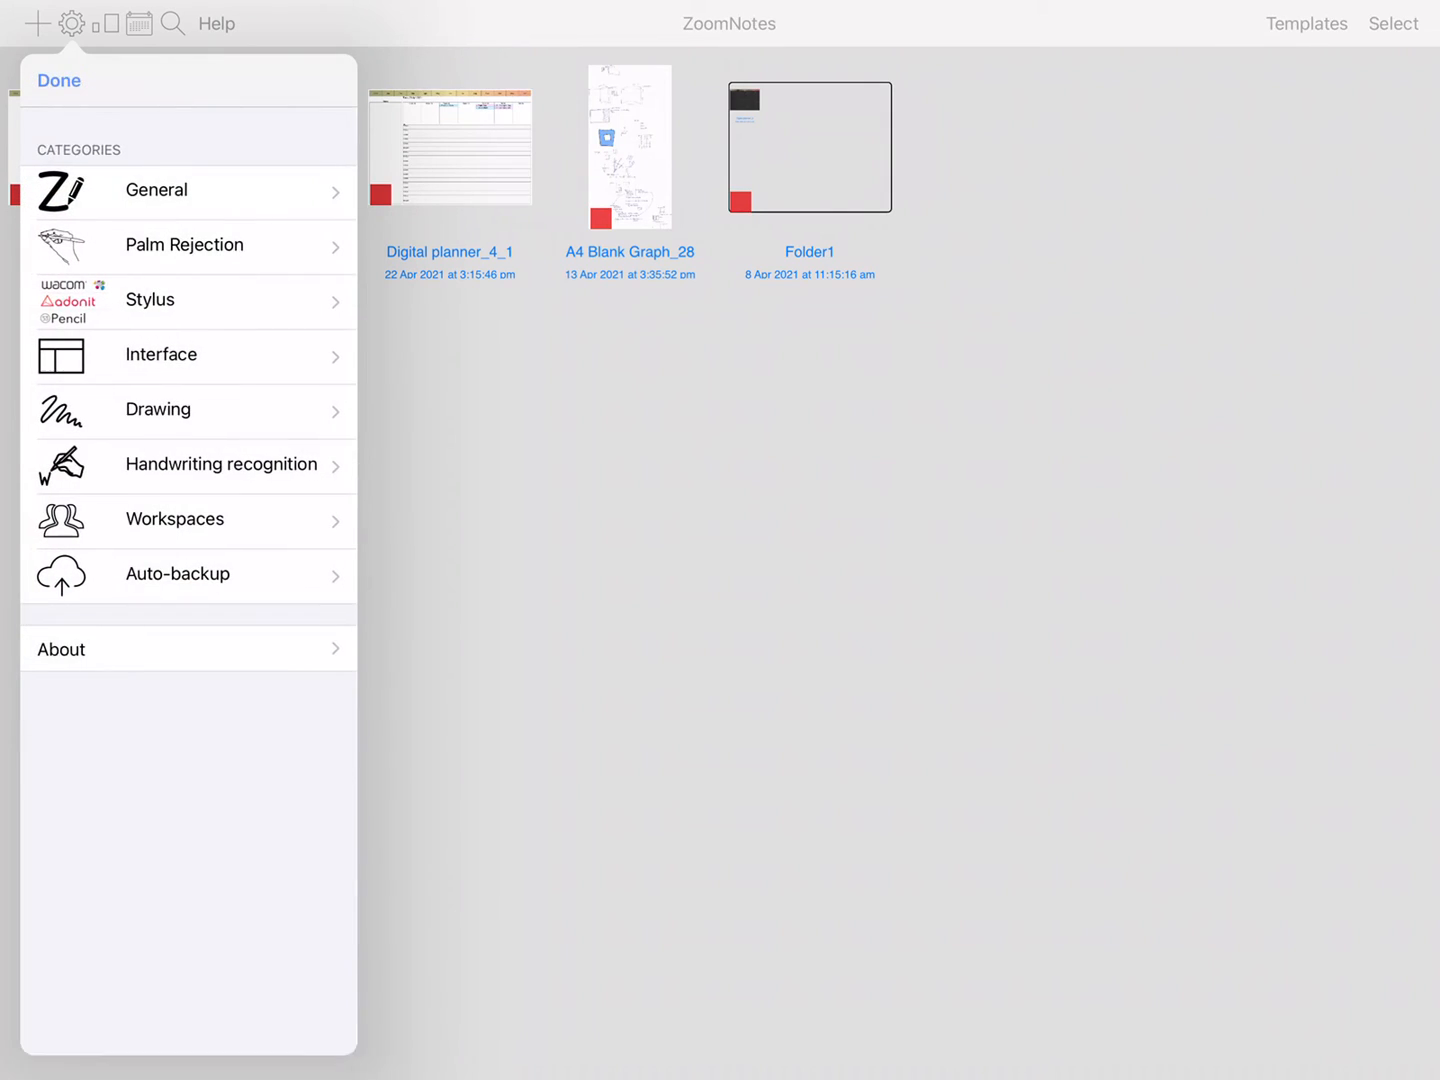
pyautogui.click(160, 354)
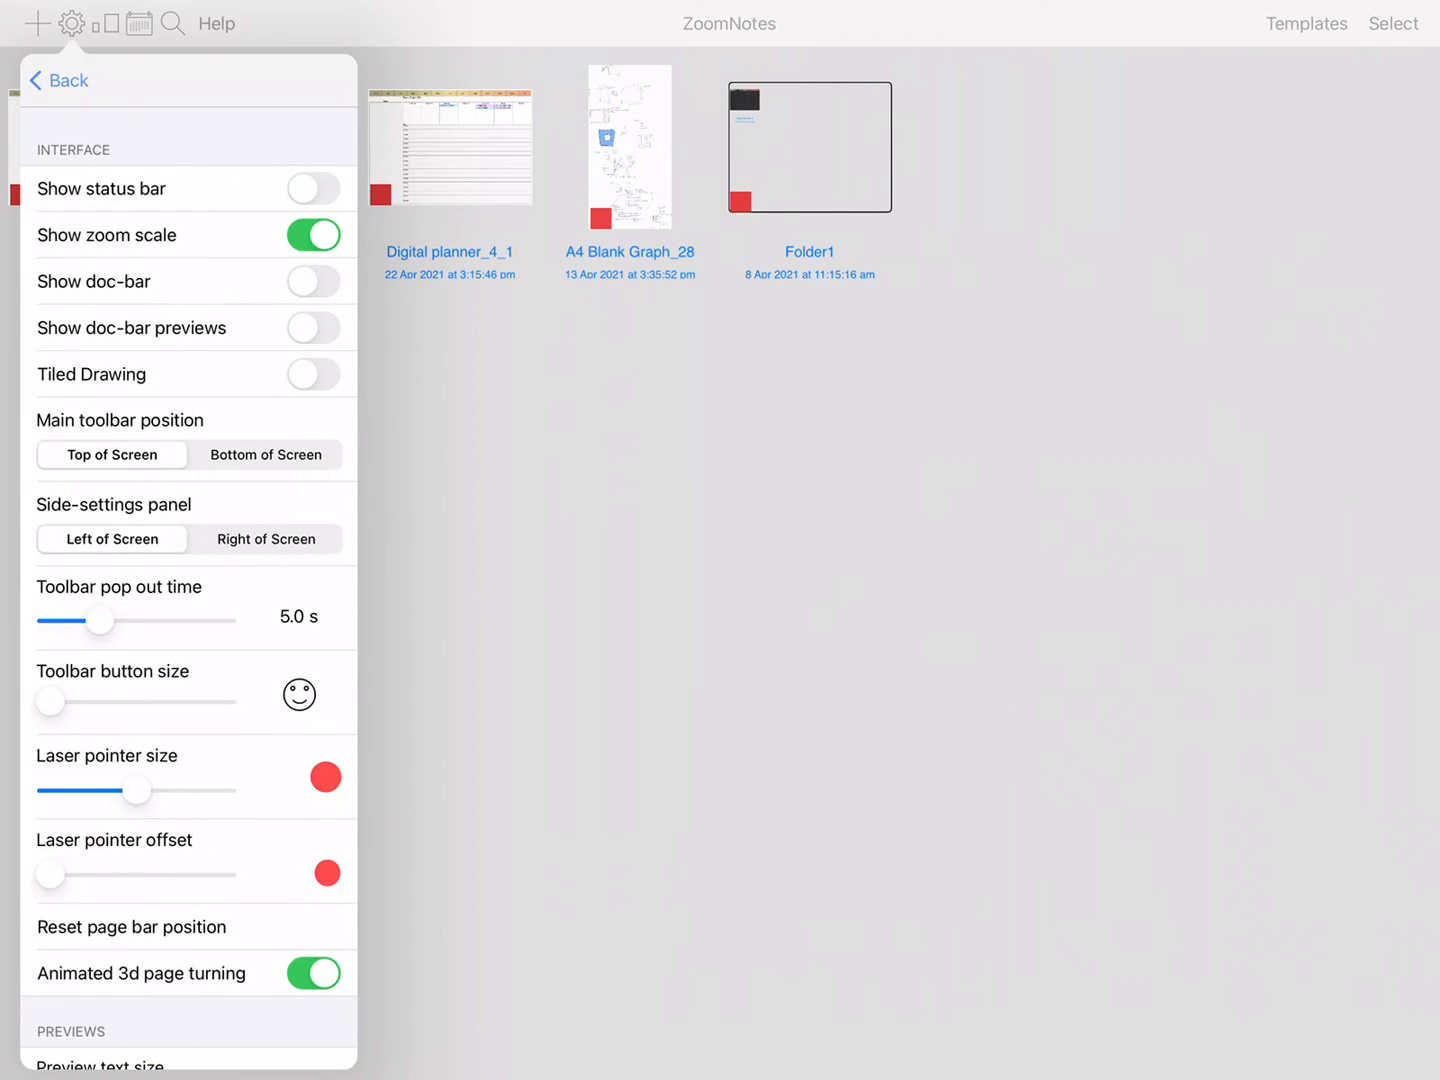
pyautogui.click(312, 972)
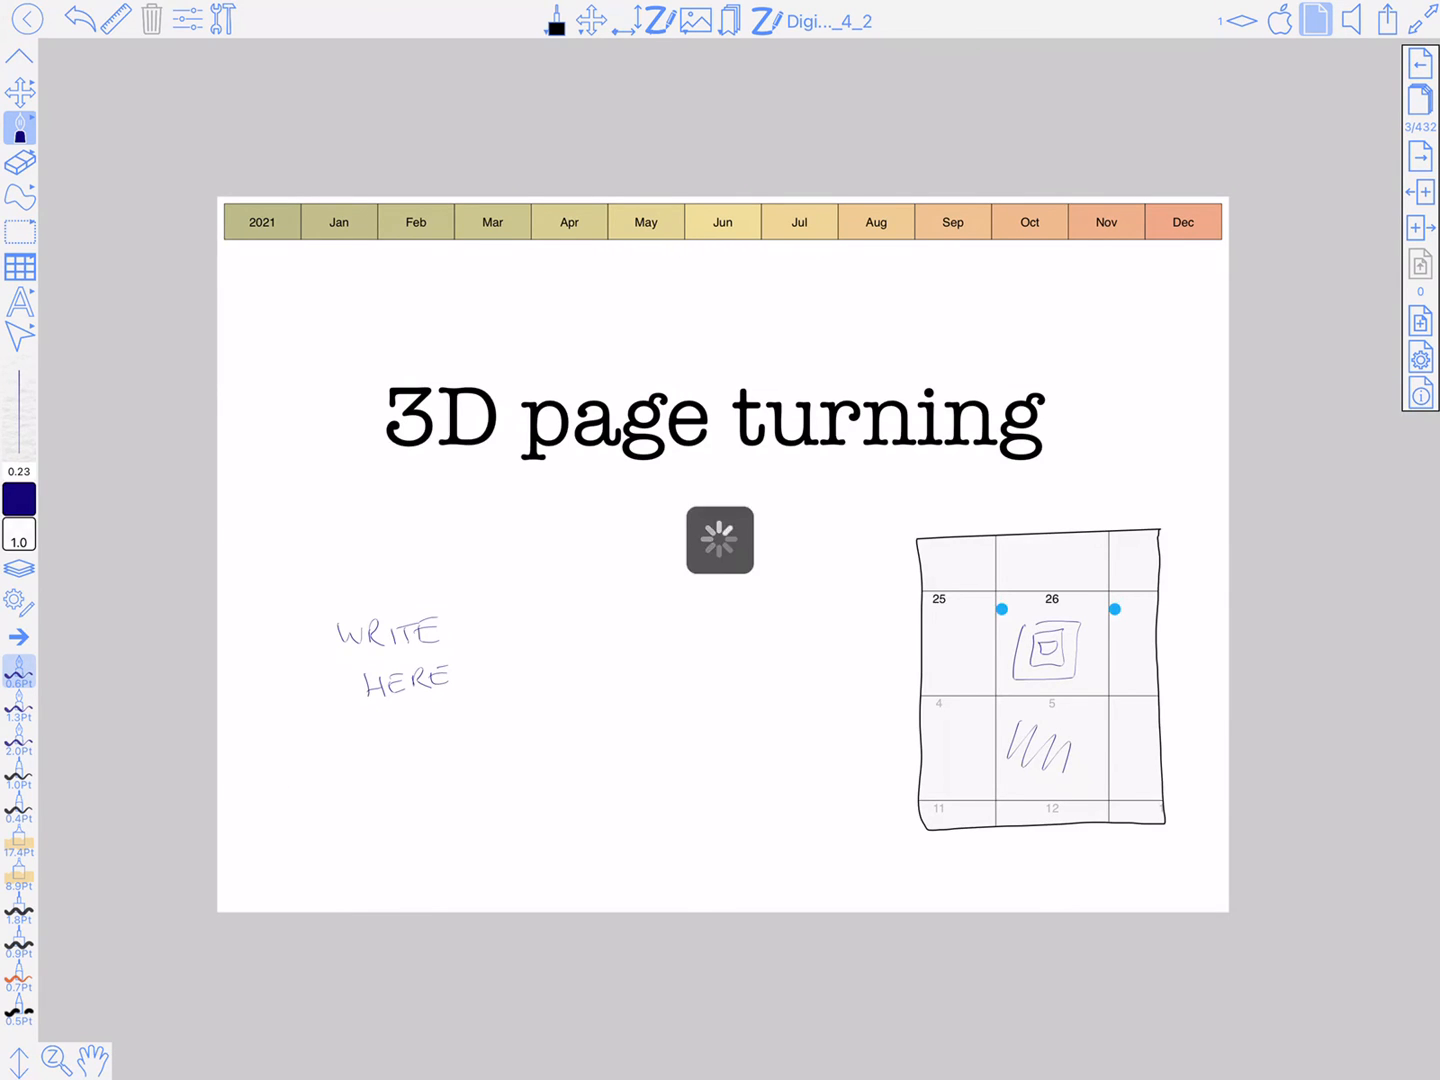
pyautogui.click(28, 20)
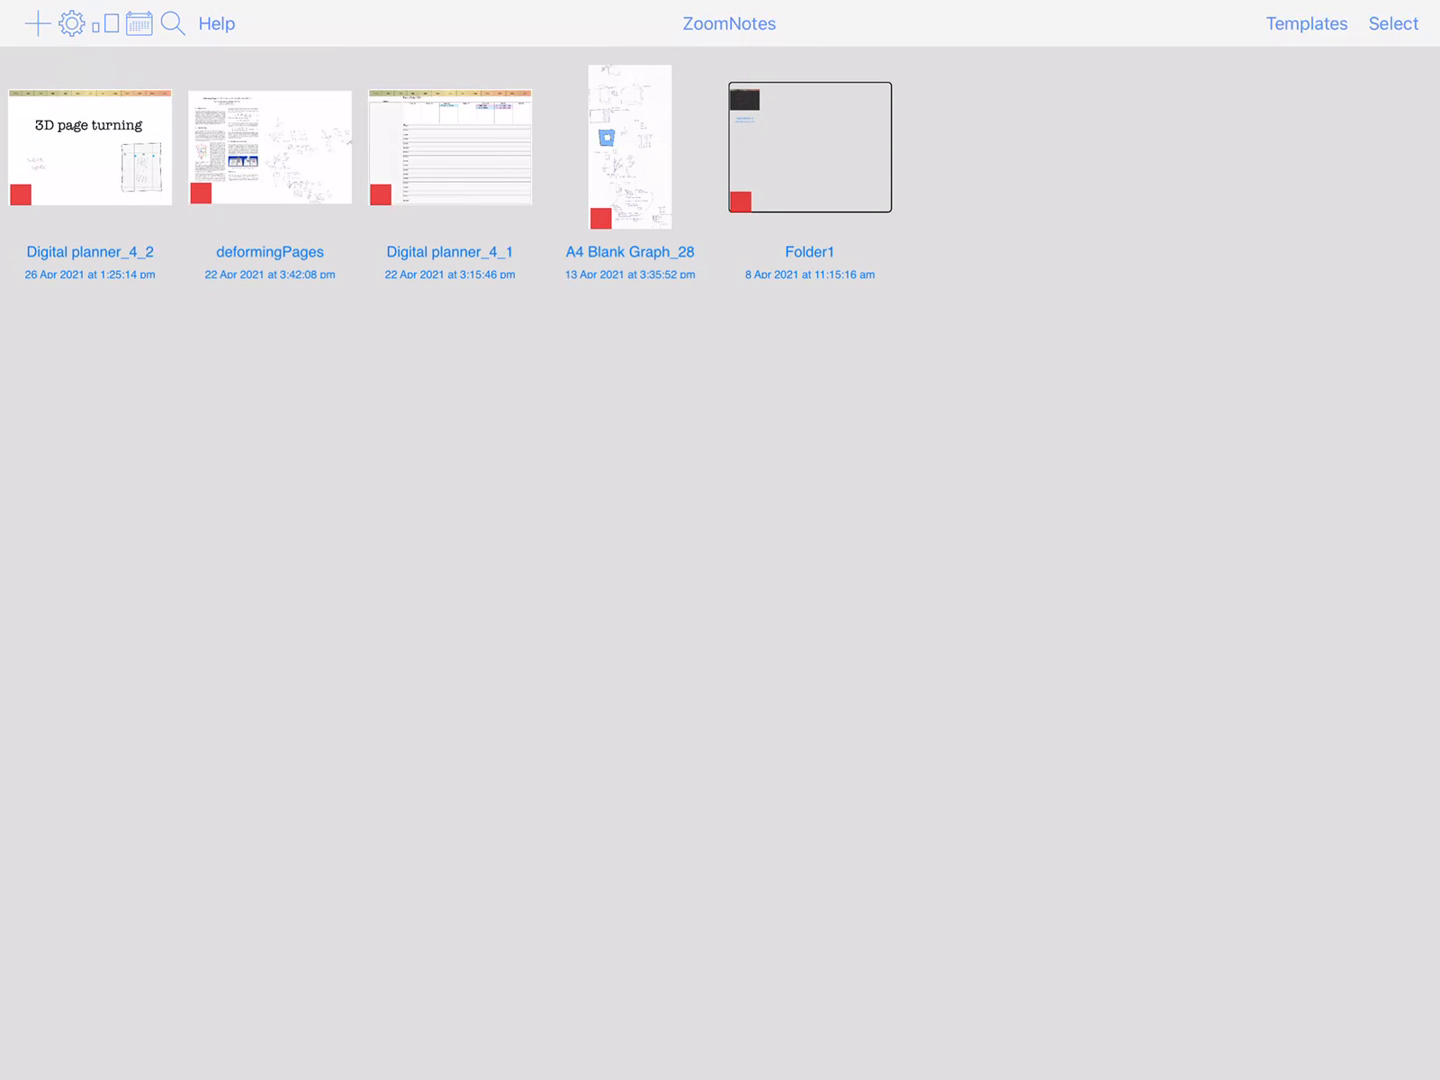
# Reopen Digital planner_4_2 and jump to its February 2021 calendar page.
pyautogui.click(70, 24)
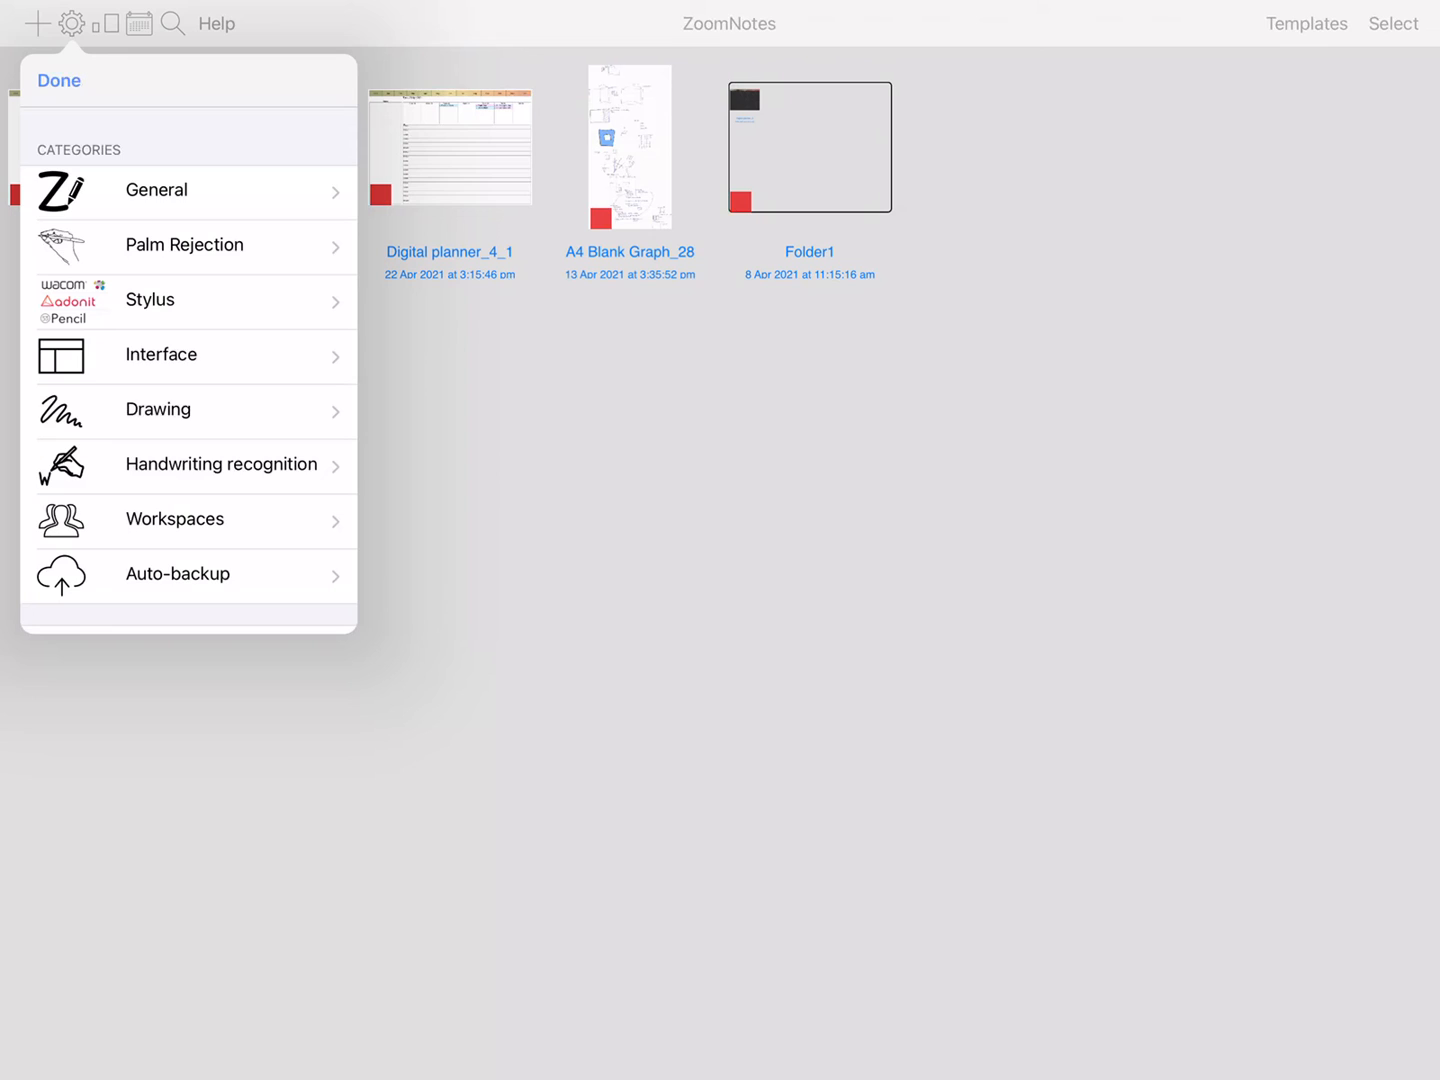
pyautogui.click(160, 354)
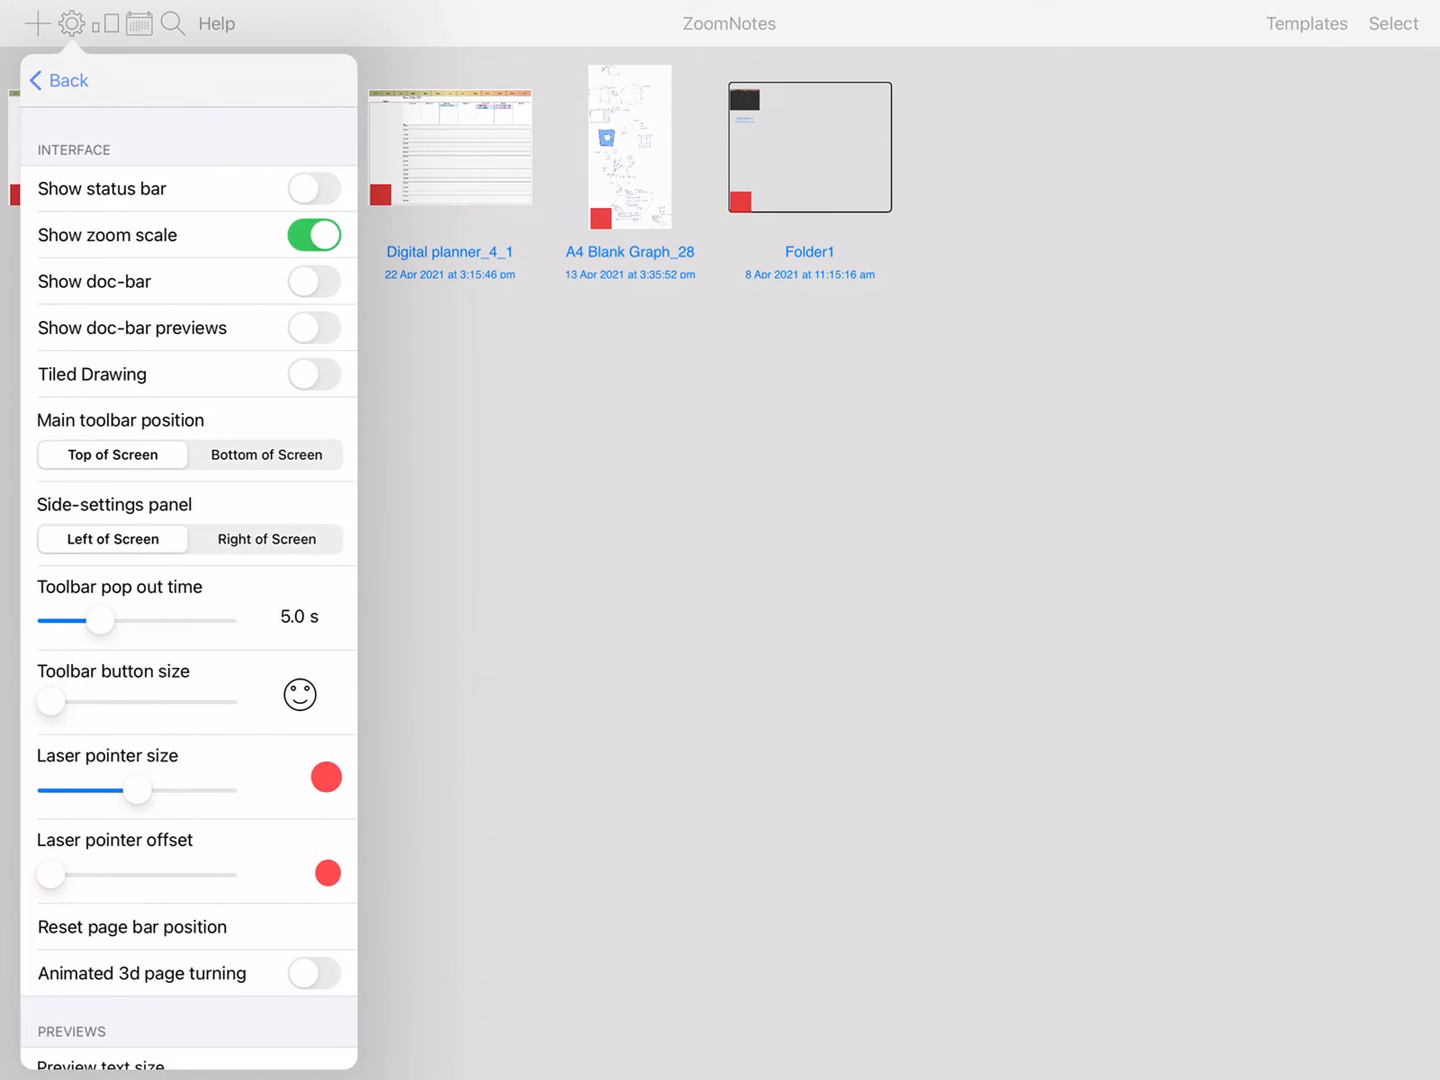
pyautogui.click(58, 80)
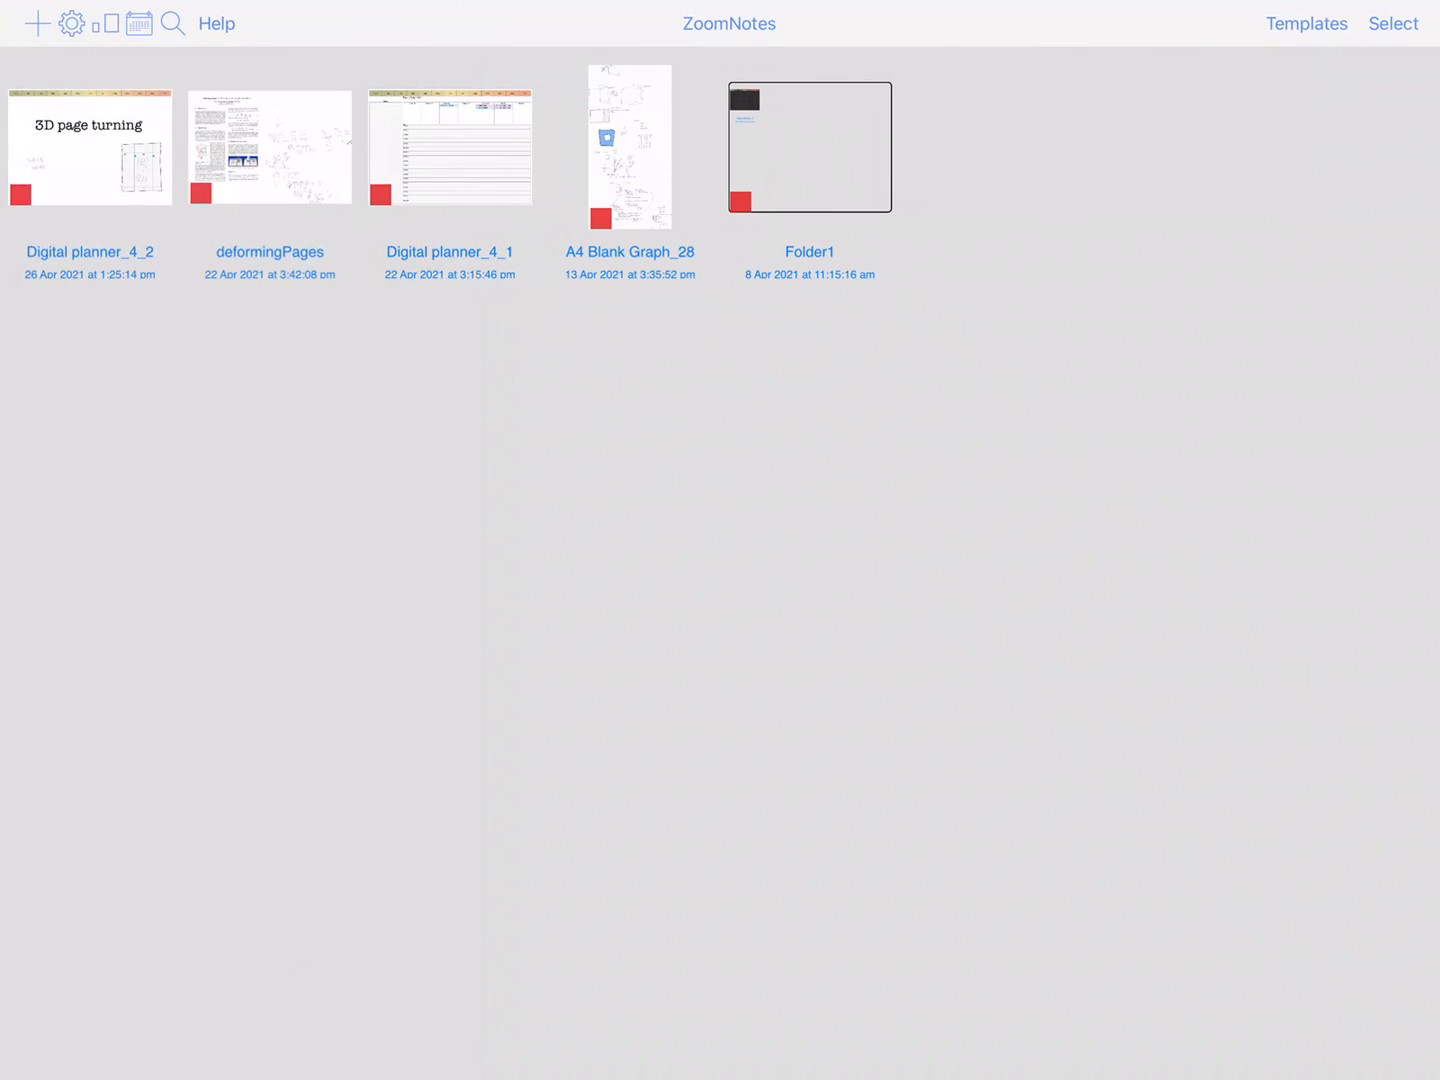
pyautogui.doubleClick(88, 148)
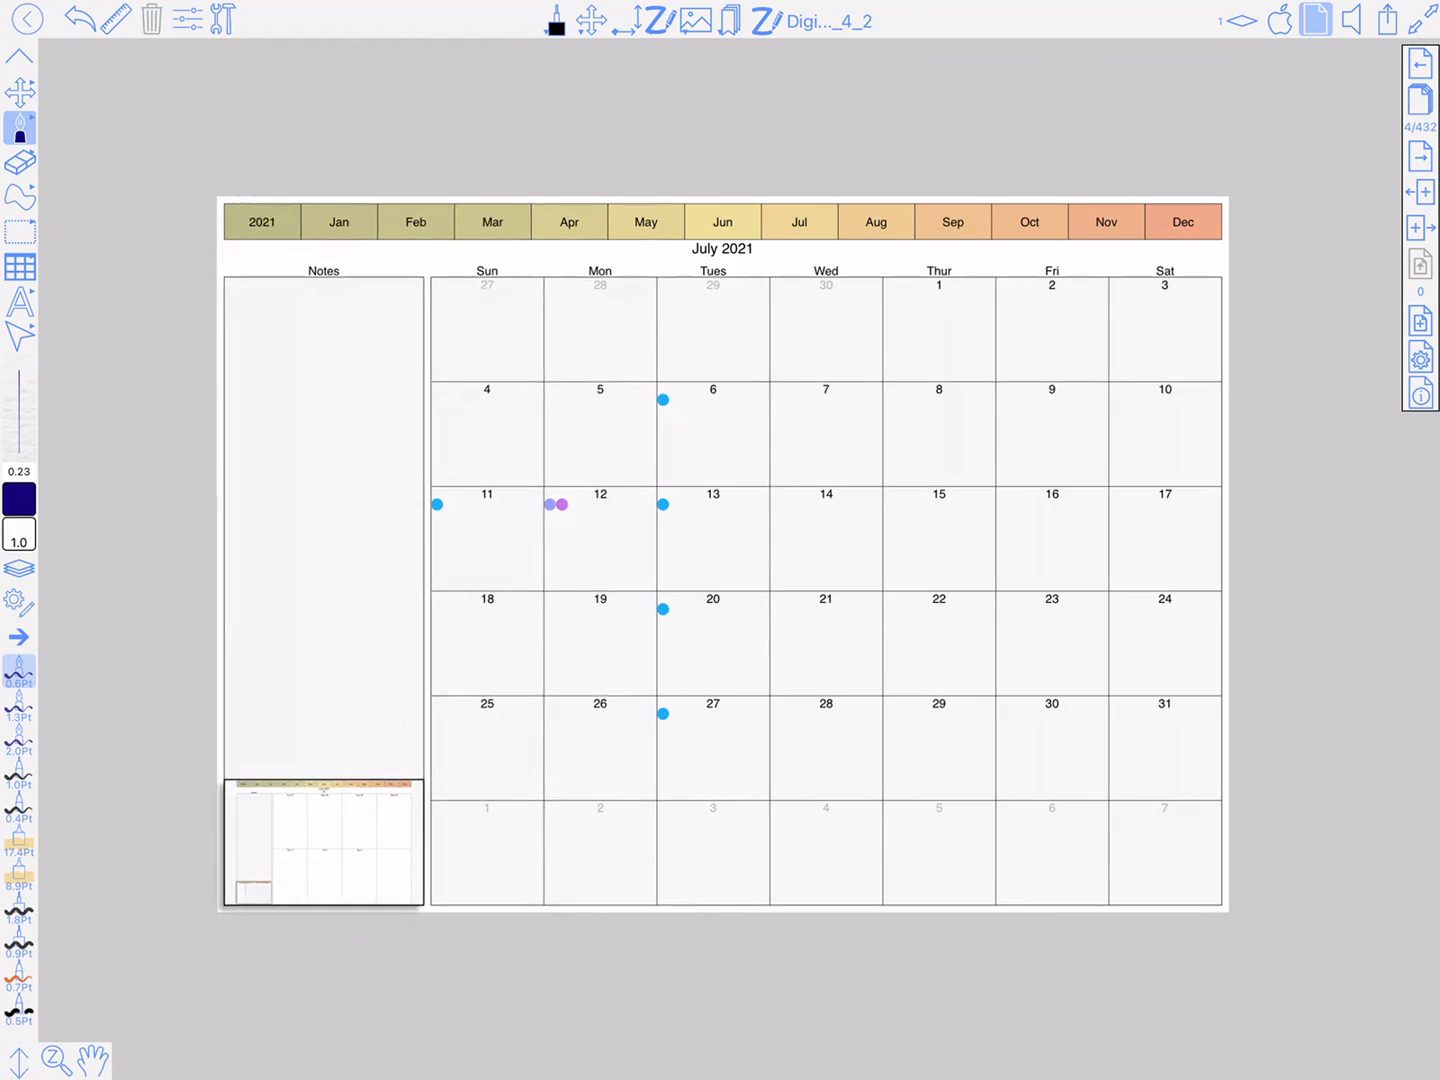
pyautogui.click(414, 222)
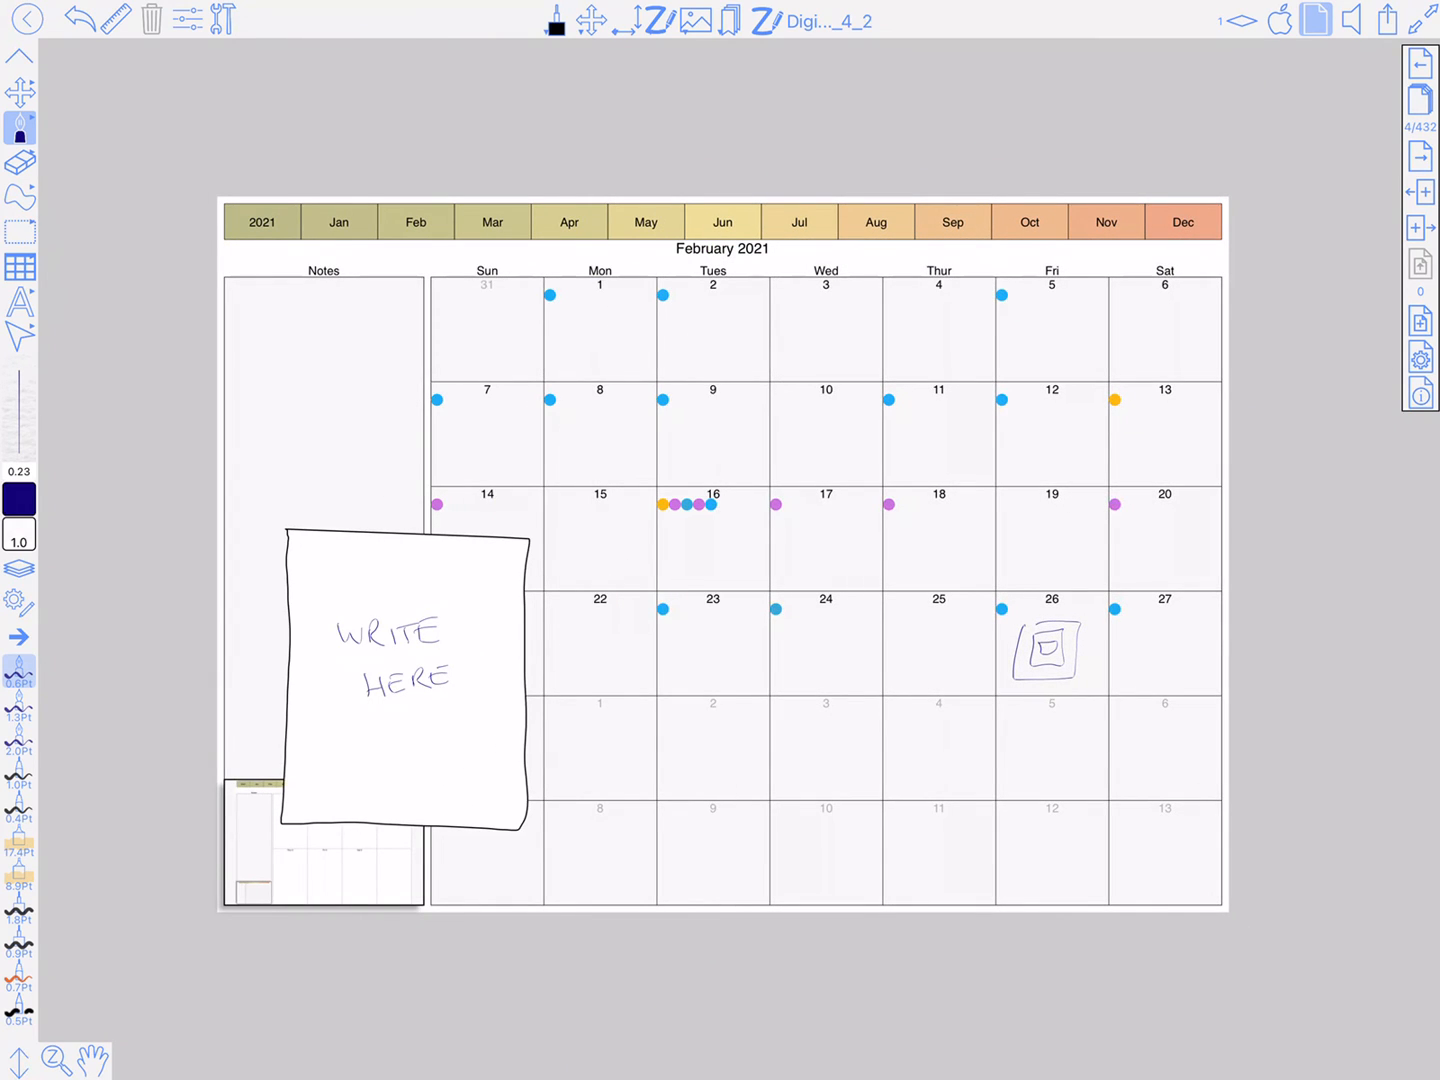